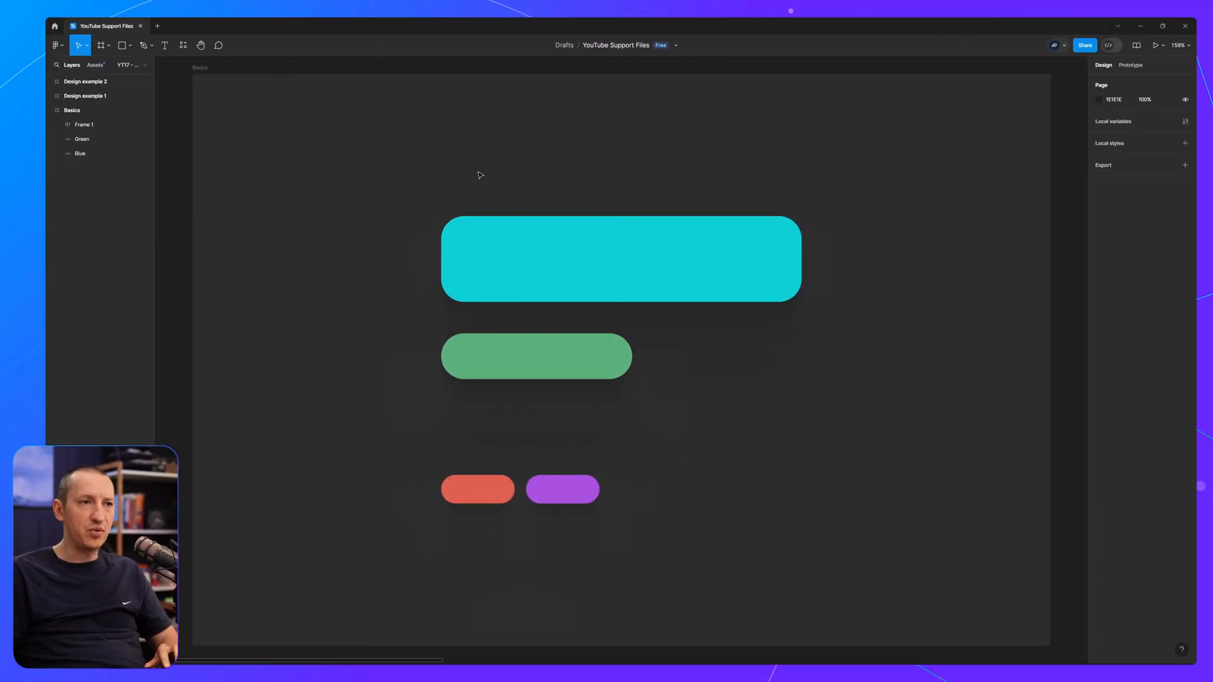
- Select the cyan pill, green pill and red-purple row, then tighten the auto layout gap
{"action": "left_click", "coordinate": [80, 153]}
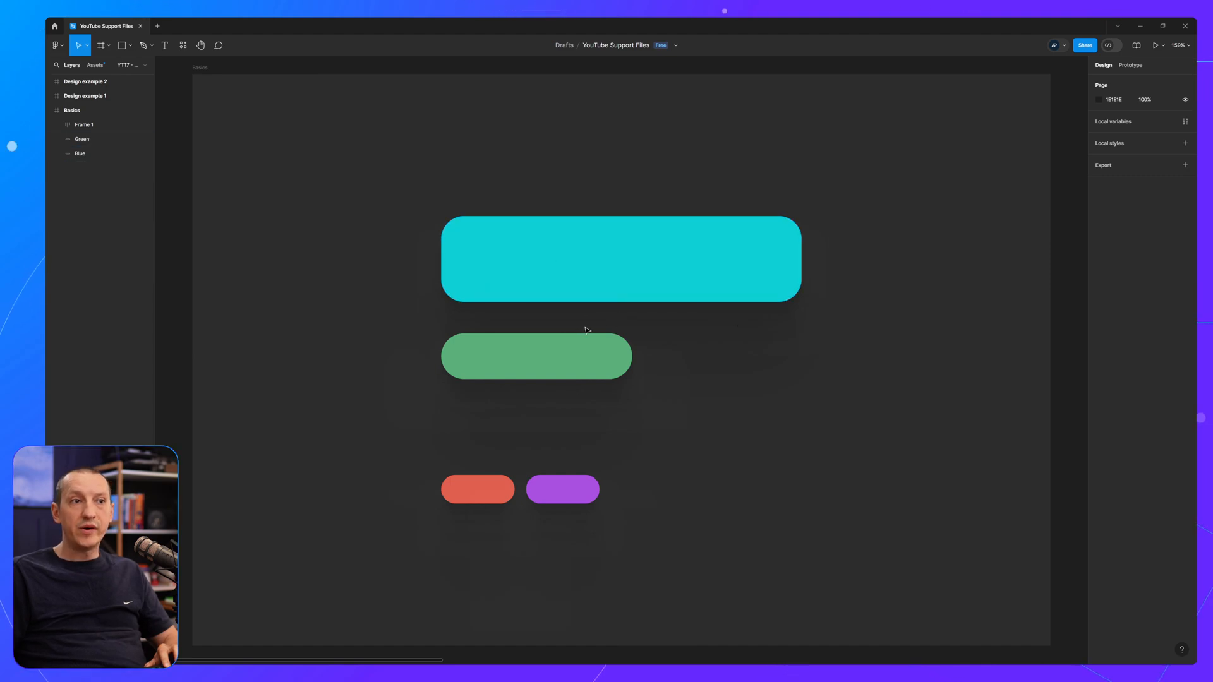
{"action": "mouse_move", "coordinate": [519, 531]}
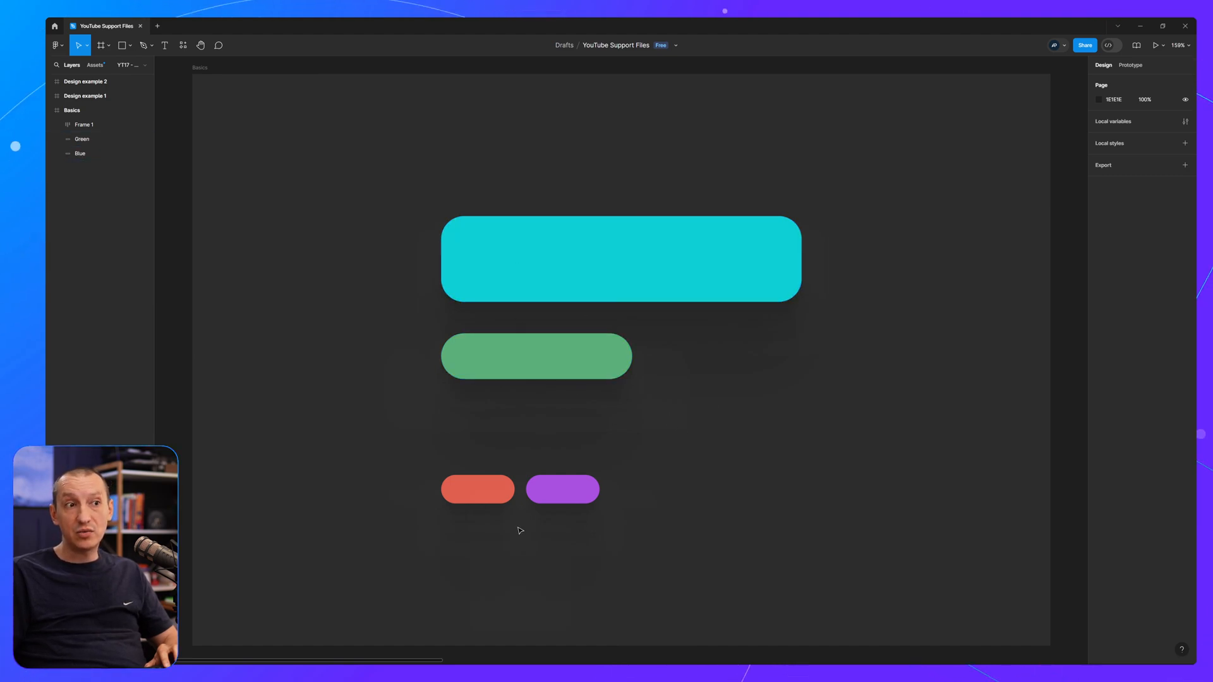
{"action": "left_click", "coordinate": [537, 356]}
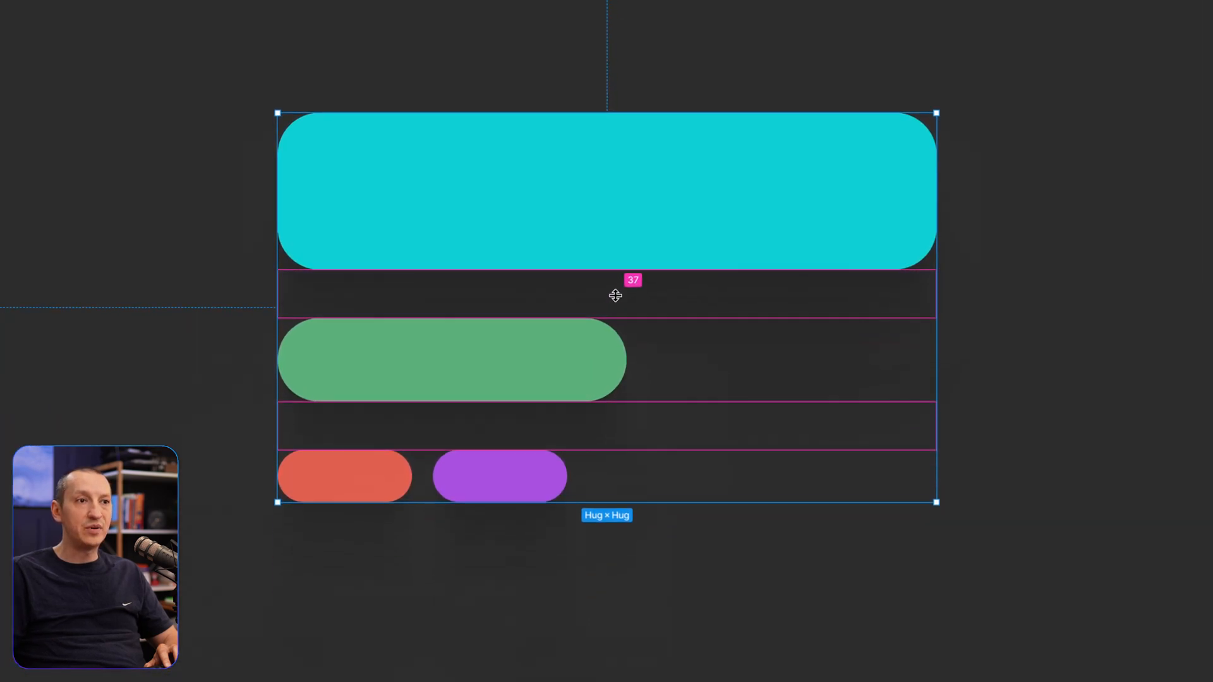
{"action": "left_click_drag", "start_coordinate": [615, 296], "coordinate": [621, 352]}
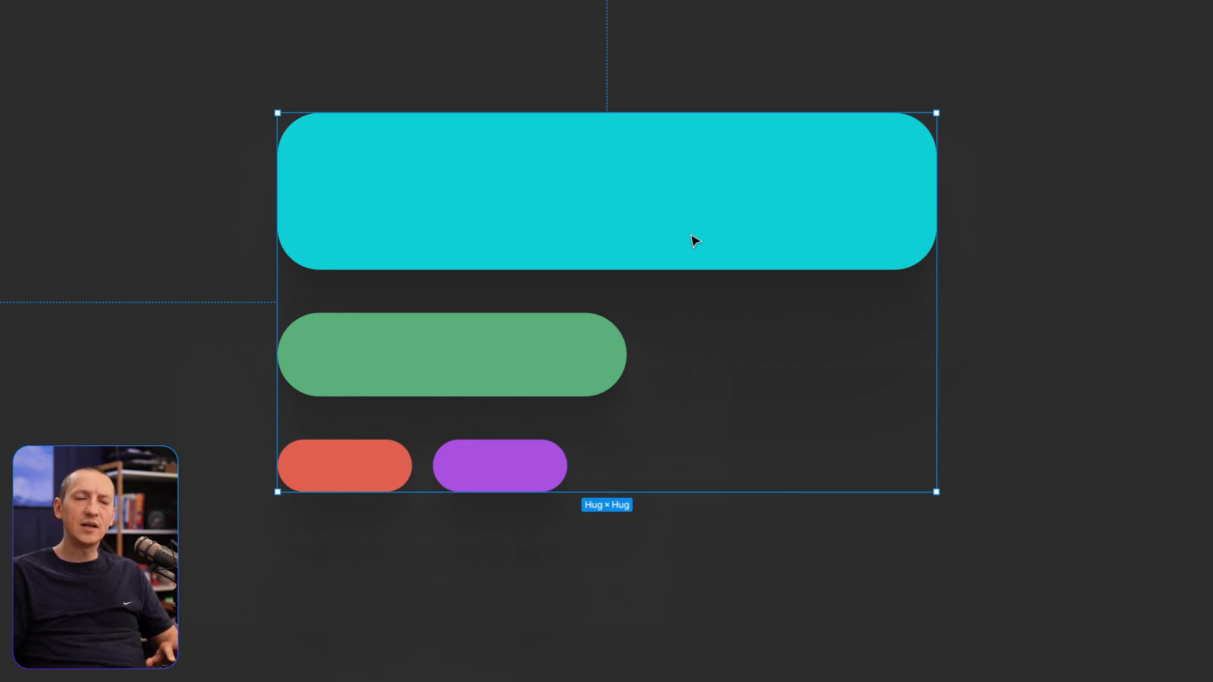
{"action": "mouse_move", "coordinate": [604, 611]}
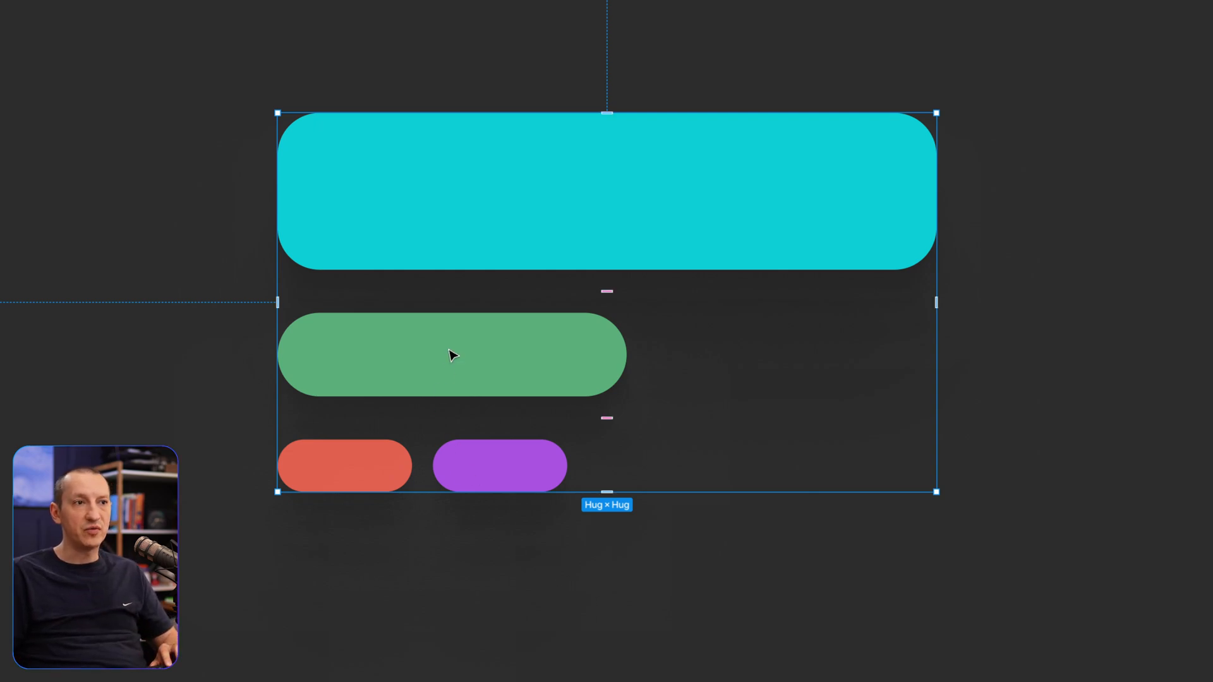
{"action": "left_click", "coordinate": [453, 355]}
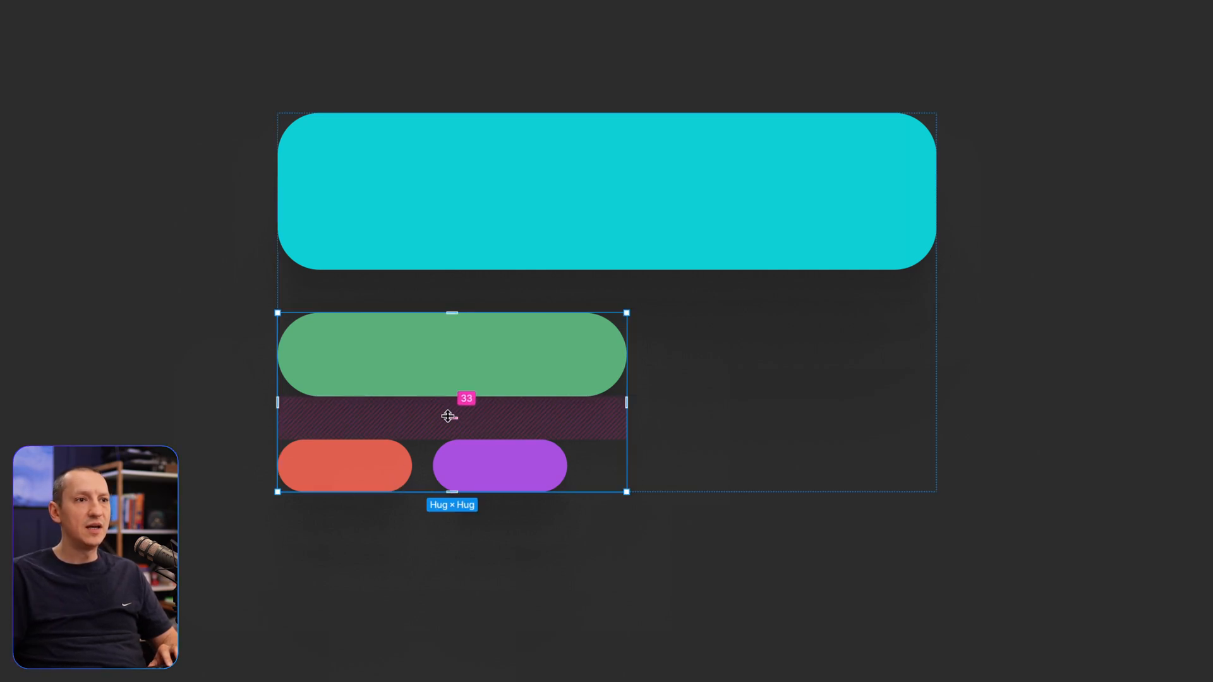
{"action": "left_click_drag", "start_coordinate": [451, 416], "coordinate": [454, 472]}
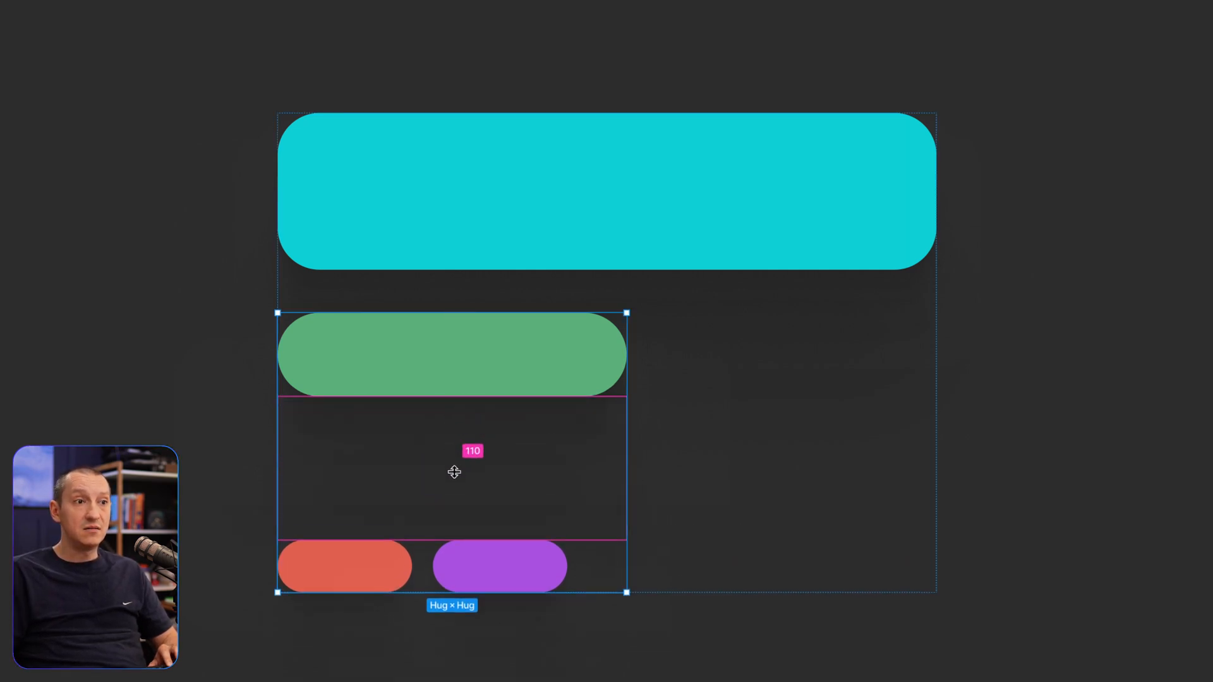
{"action": "left_click_drag", "start_coordinate": [454, 472], "coordinate": [456, 508]}
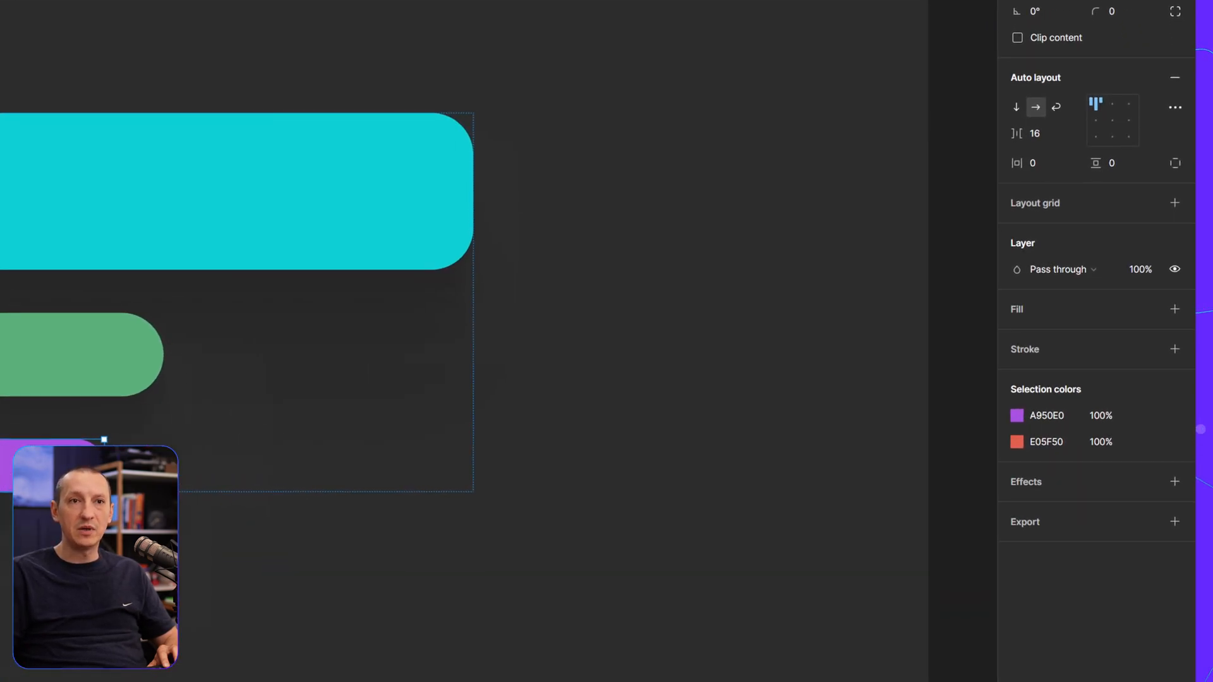
{"action": "mouse_move", "coordinate": [1113, 144]}
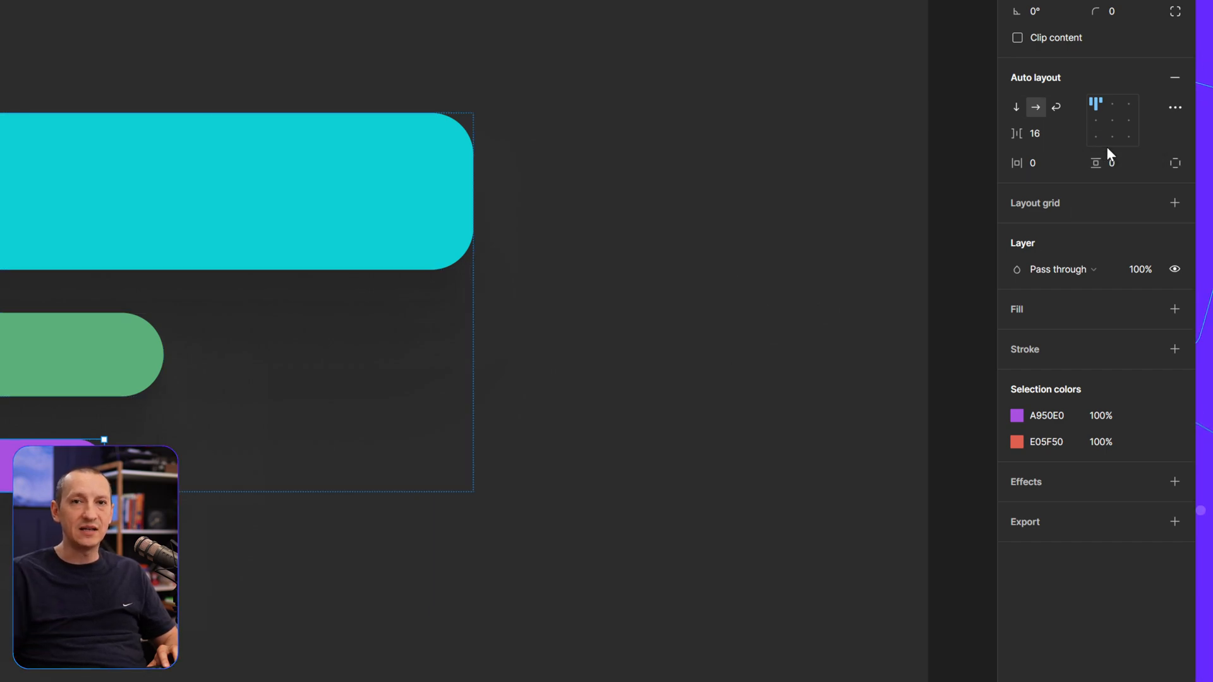
- Enable independent padding on Frame 1 and edit its top padding
{"action": "left_click", "coordinate": [1176, 162]}
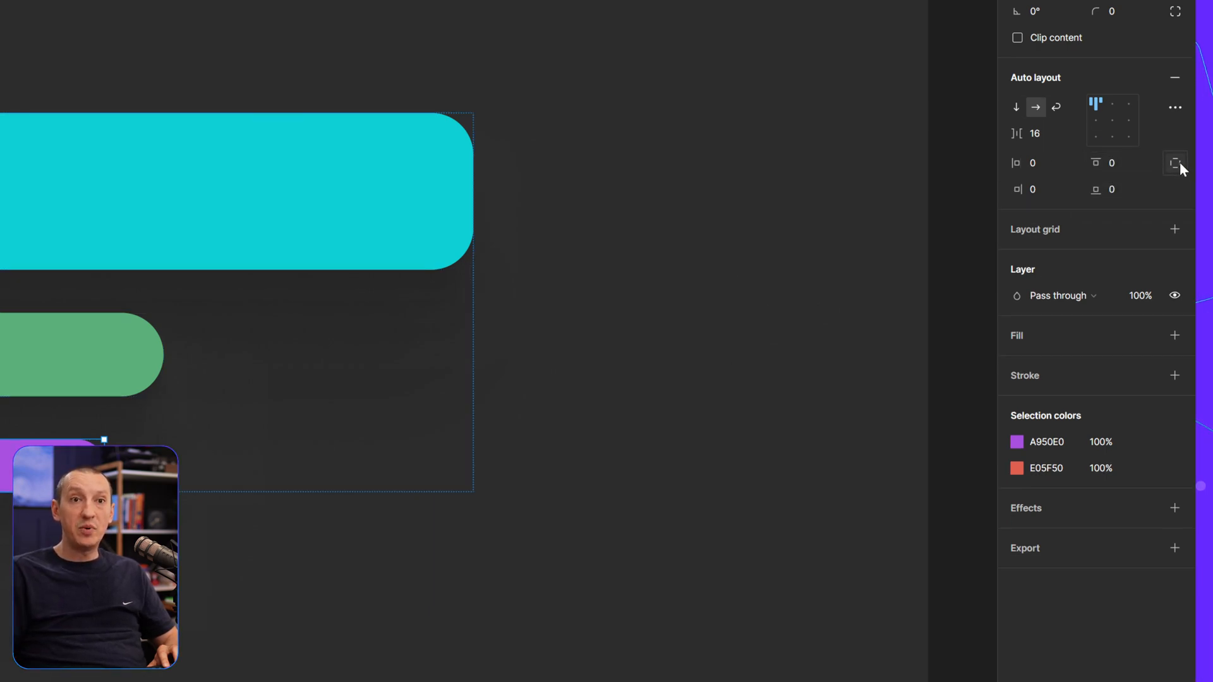
{"action": "mouse_move", "coordinate": [1175, 162]}
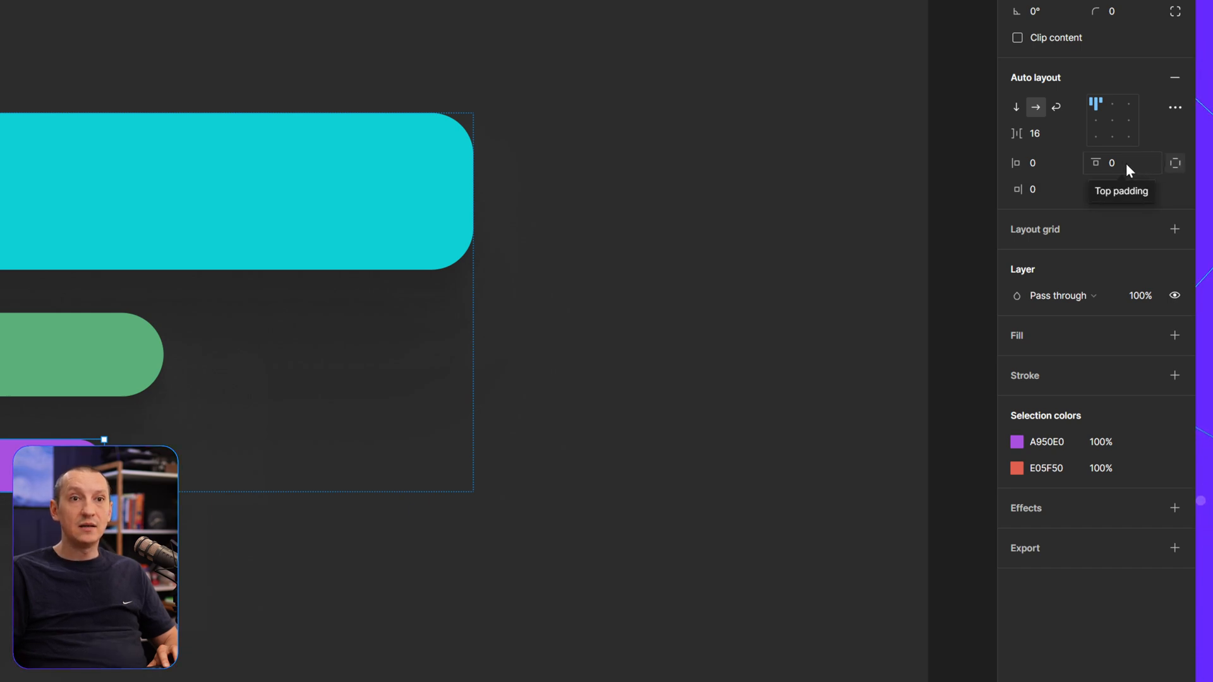
{"action": "left_click", "coordinate": [1121, 163]}
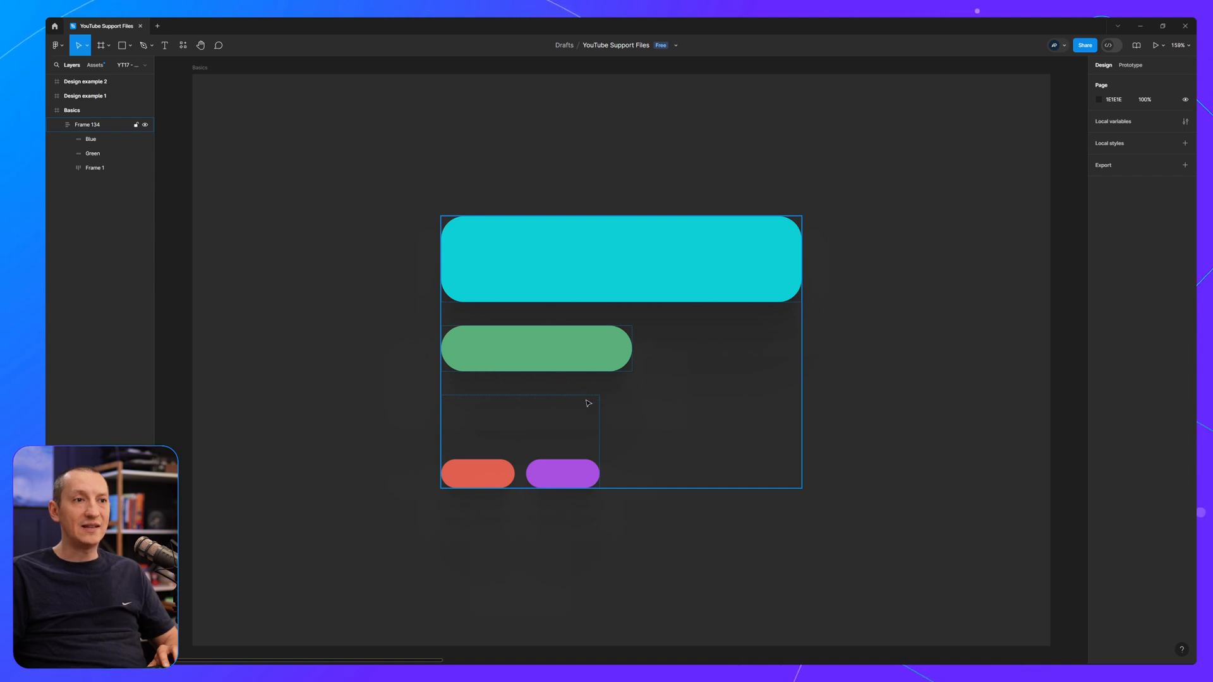
{"action": "mouse_move", "coordinate": [554, 466]}
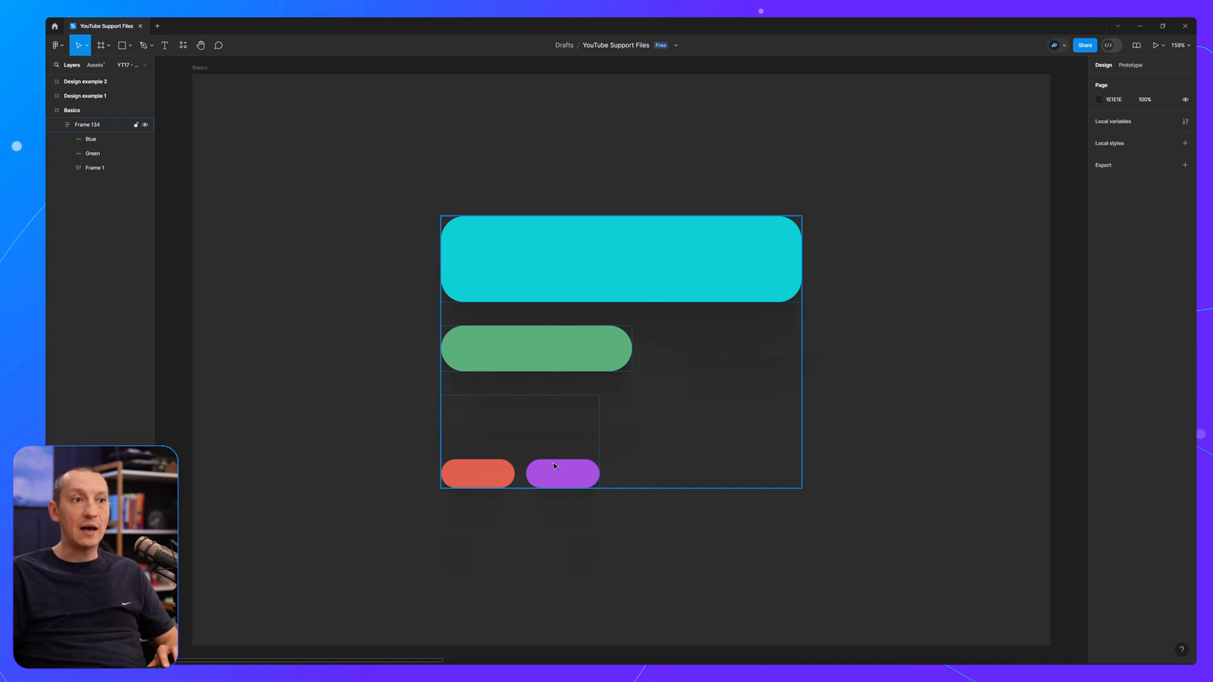
- Widen Frame 134's gap to 36, then select Frame 1 to check its 90 top padding
{"action": "left_click", "coordinate": [885, 358]}
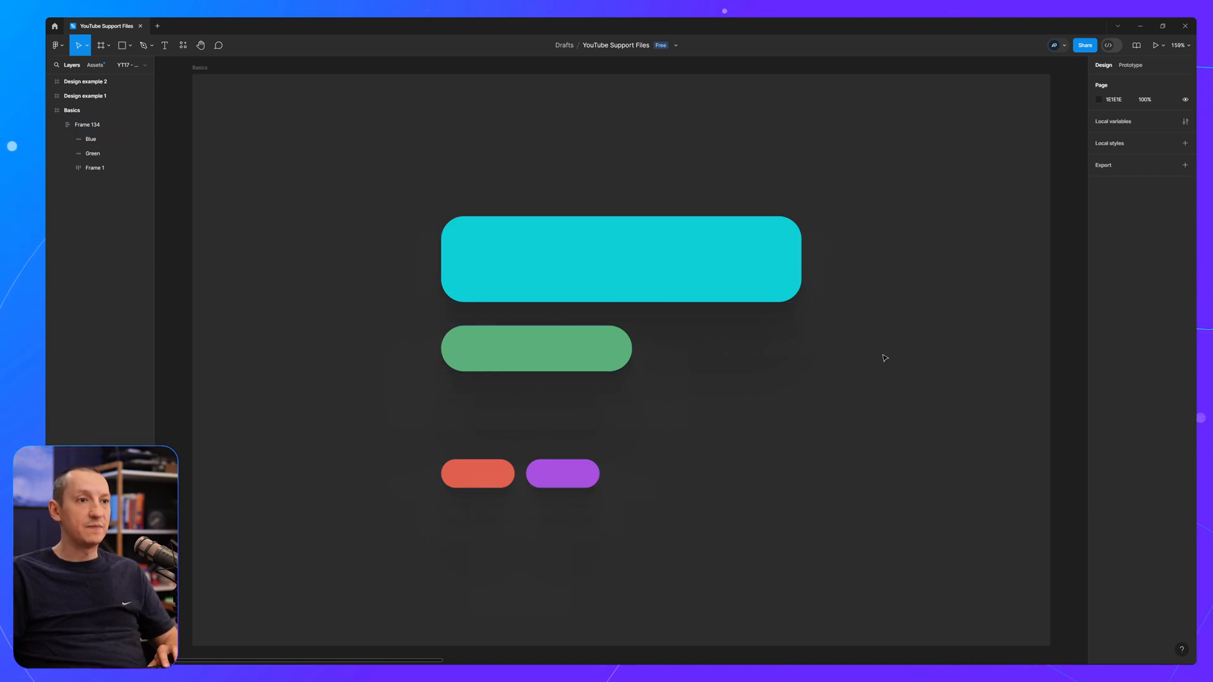
{"action": "left_click", "coordinate": [87, 125]}
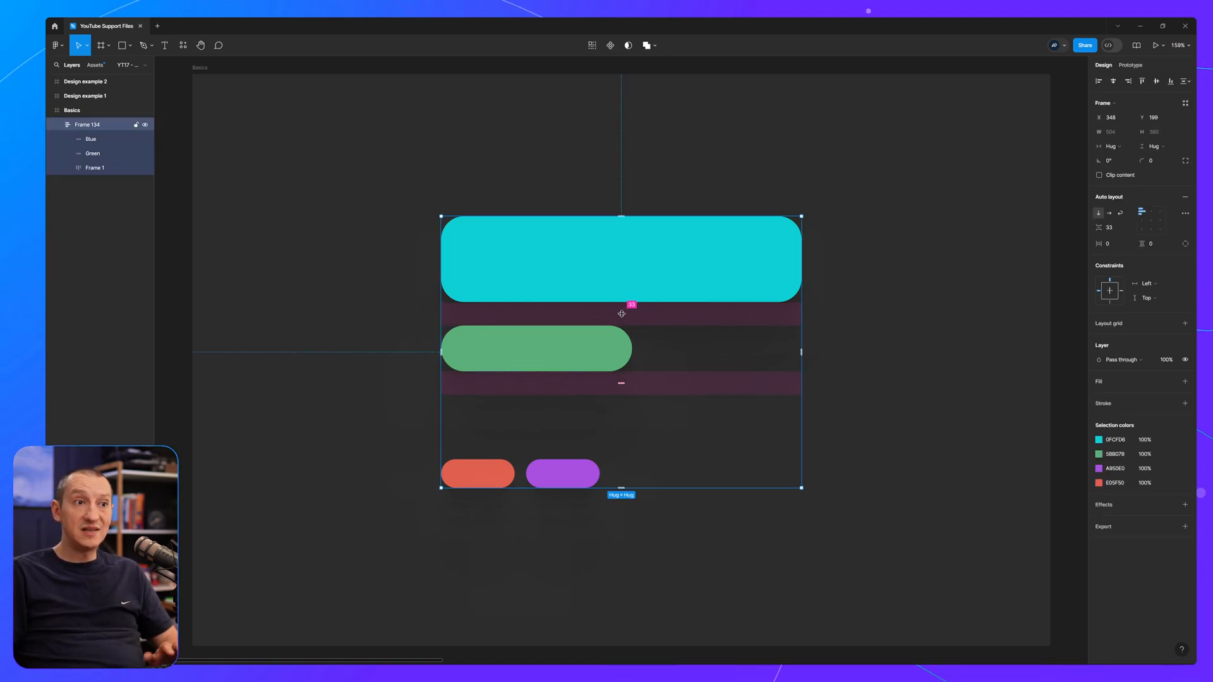
{"action": "left_click_drag", "start_coordinate": [621, 313], "coordinate": [621, 317]}
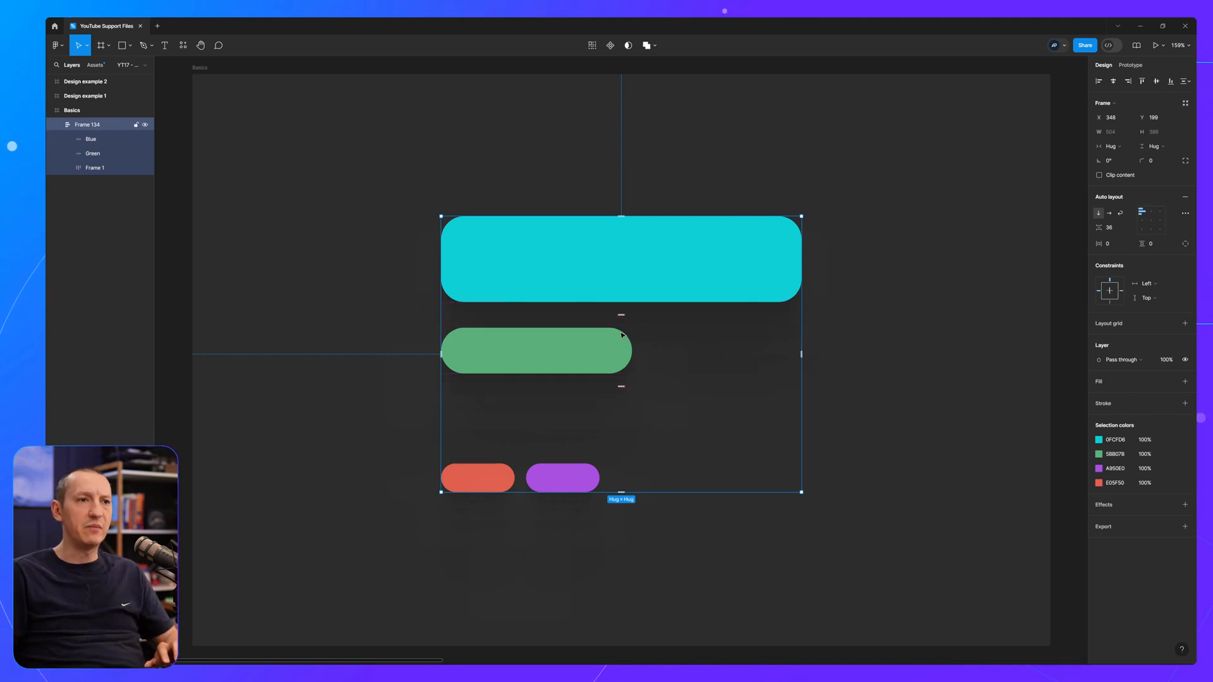
{"action": "left_click", "coordinate": [94, 168]}
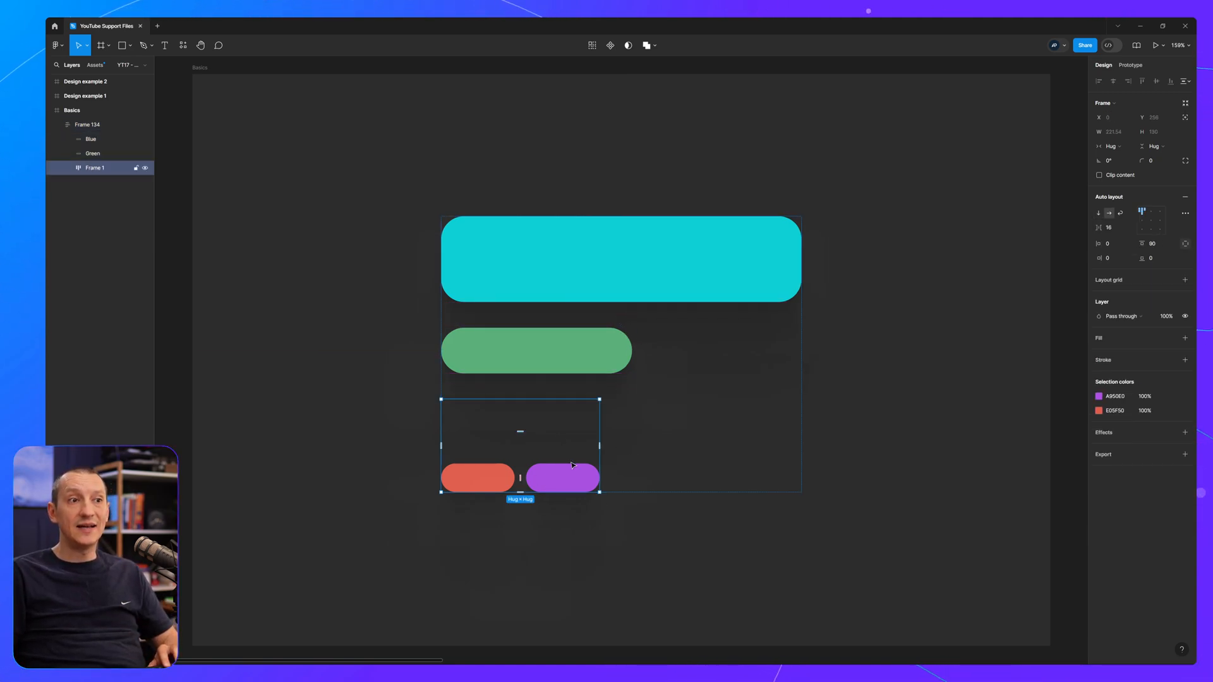
{"action": "mouse_move", "coordinate": [516, 431]}
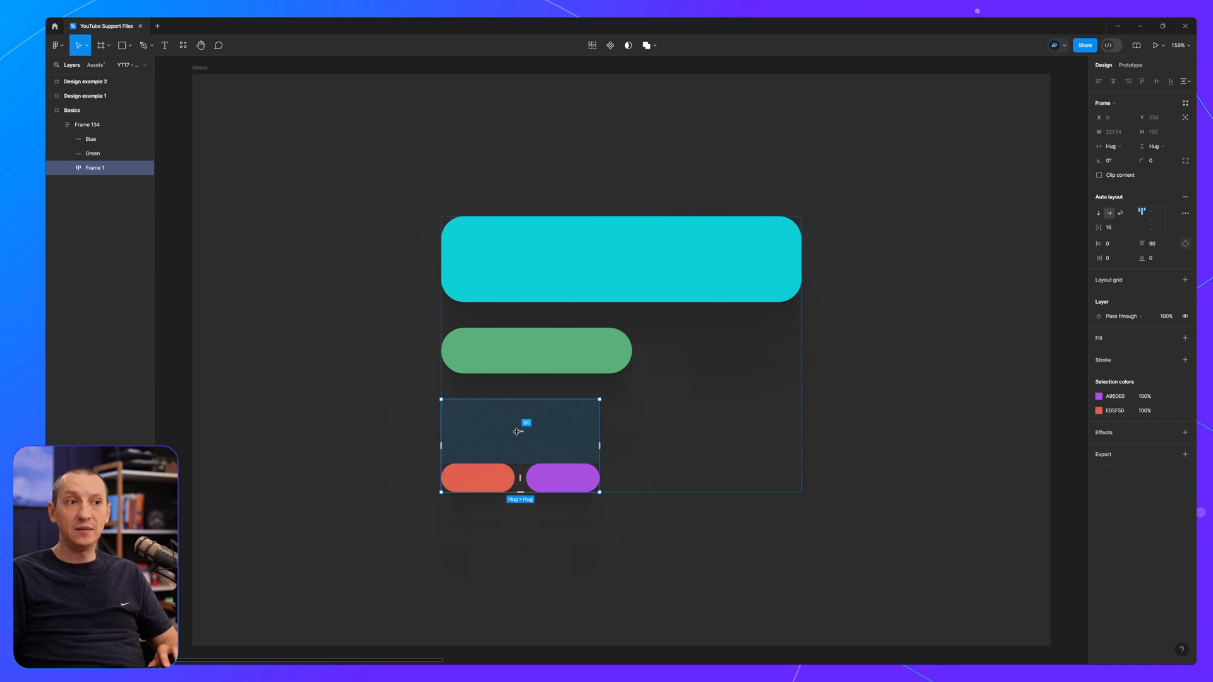
{"action": "left_click", "coordinate": [668, 545]}
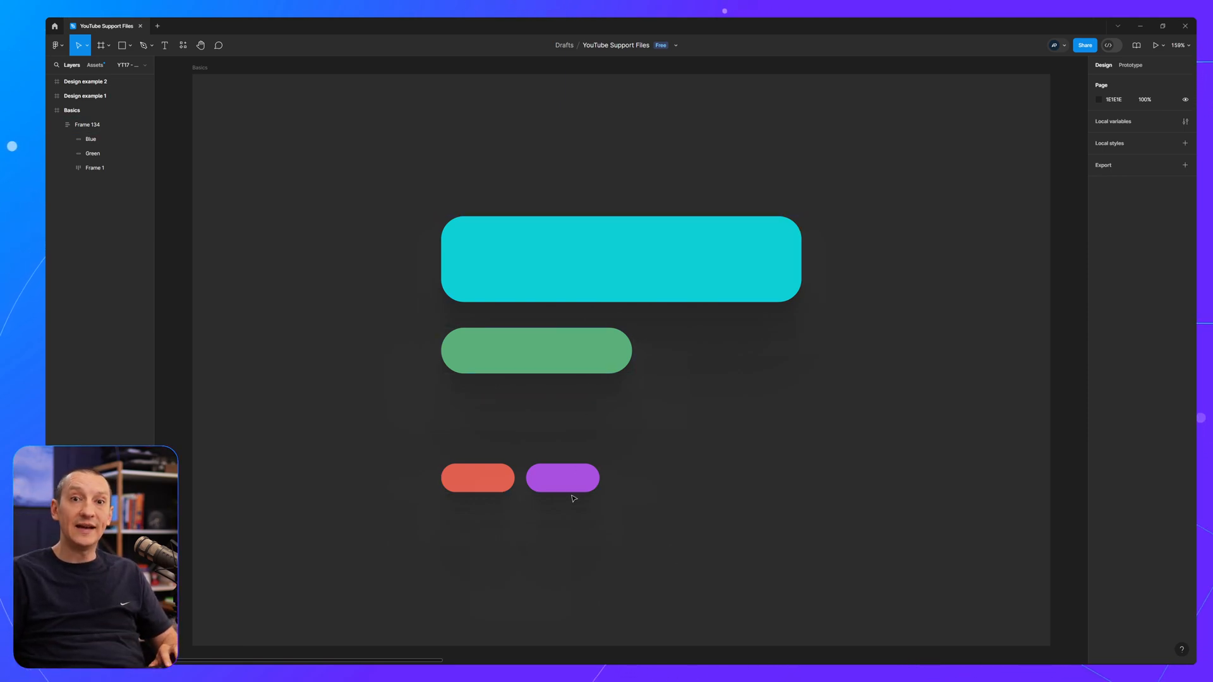
{"action": "mouse_move", "coordinate": [623, 532]}
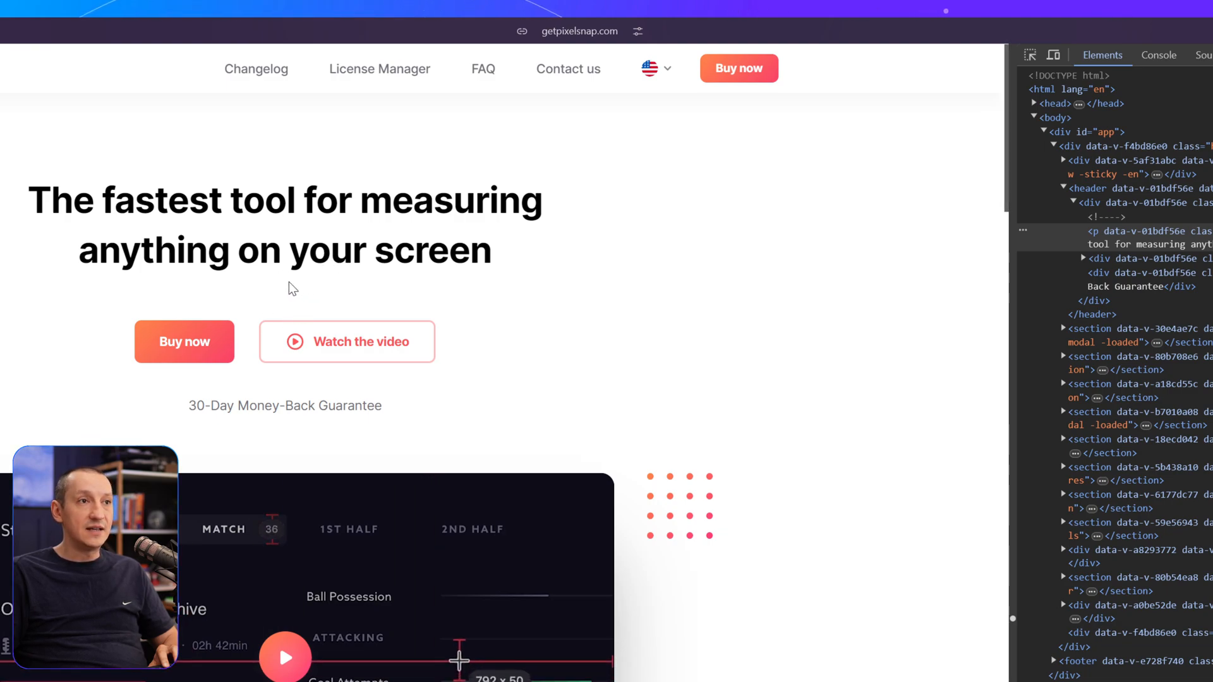
- Inspect the getpixelsnap.com hero section in the DevTools Elements panel
{"action": "left_click_drag", "start_coordinate": [297, 200], "coordinate": [372, 250]}
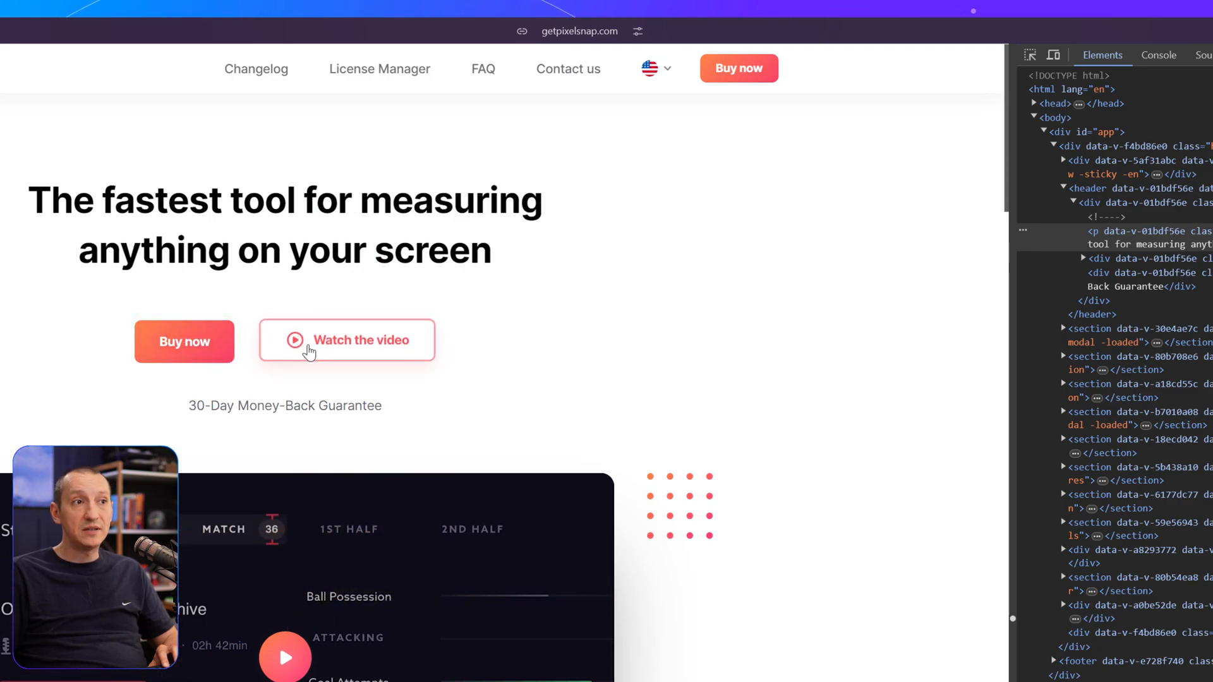
{"action": "mouse_move", "coordinate": [334, 572]}
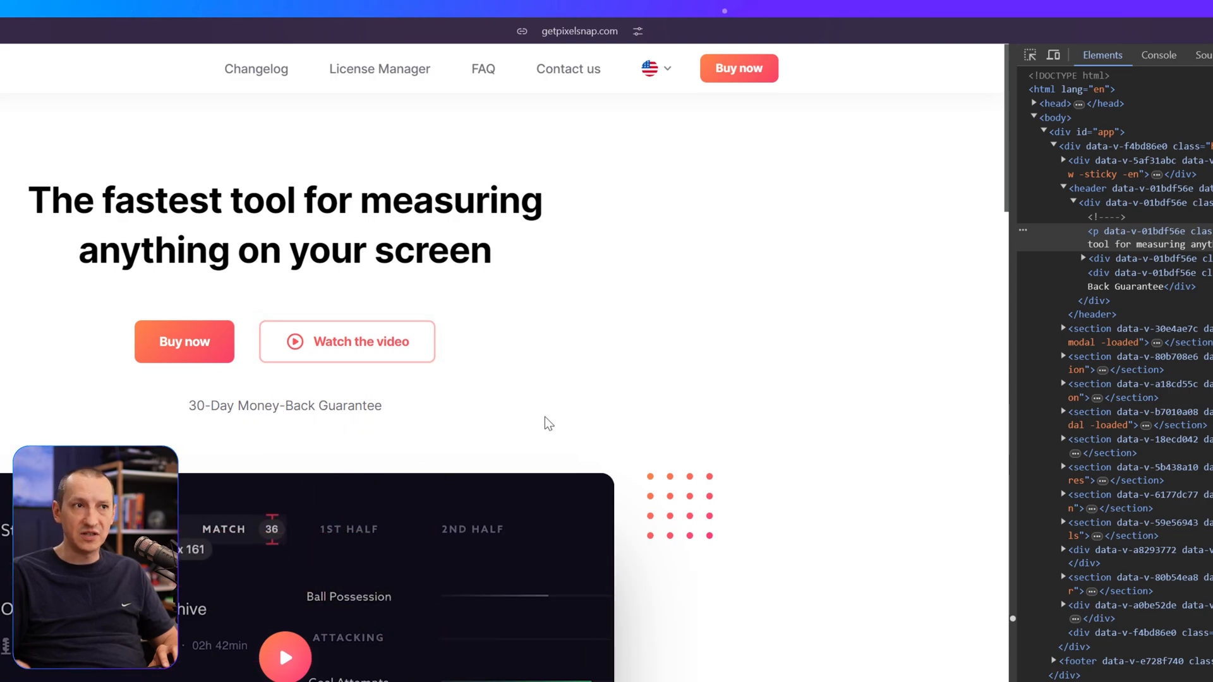
{"action": "mouse_move", "coordinate": [1123, 258]}
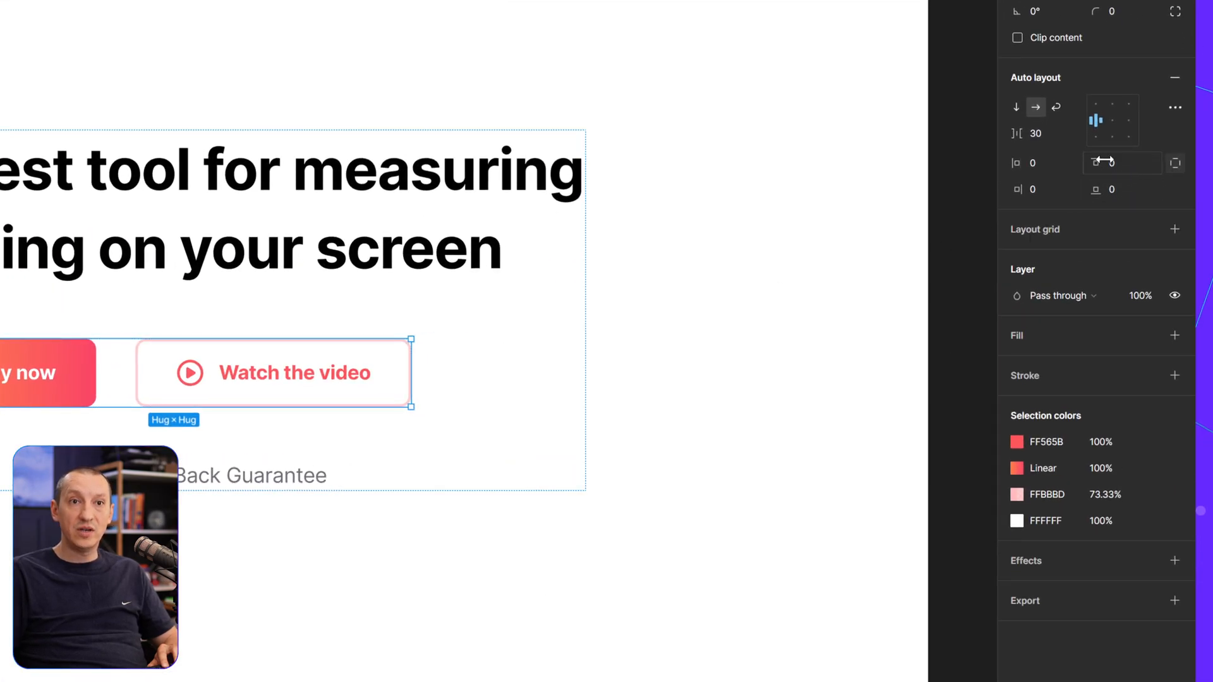
- Enter 10 as the gap for the Buy now and Watch the video row
{"action": "type", "text": "10"}
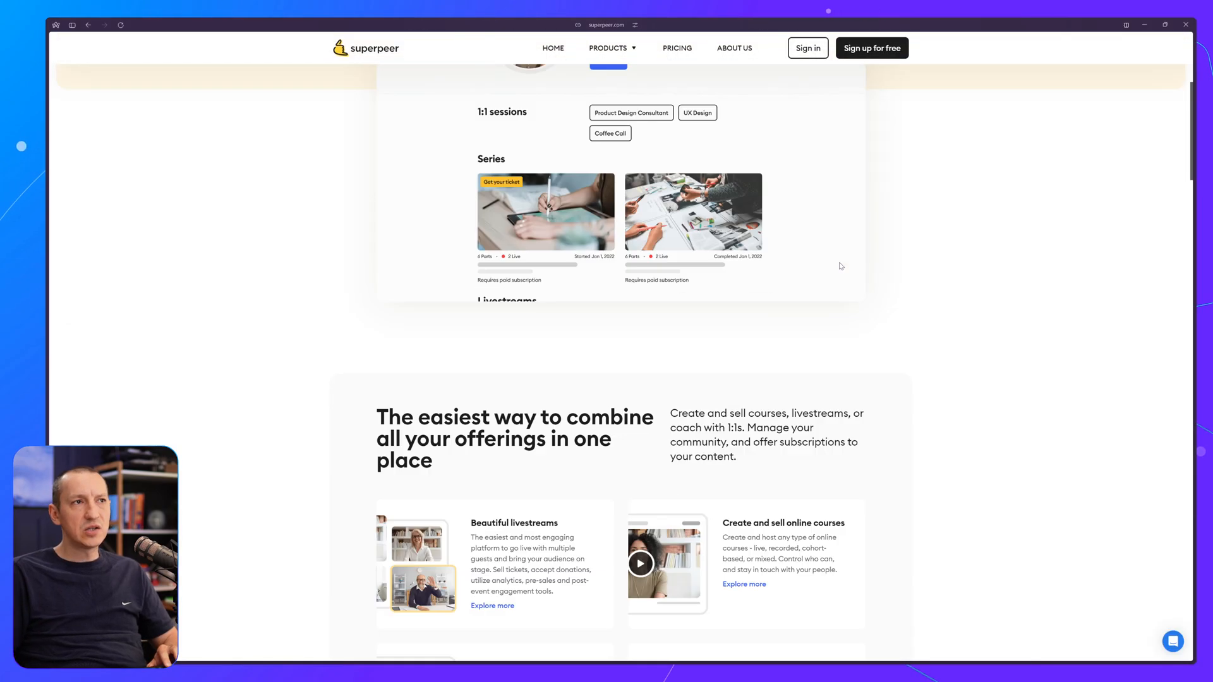
- Scroll superpeer.com down to the Easy pricing section with the 10% fee card
{"action": "scroll", "scroll_direction": "down", "scroll_amount": 3}
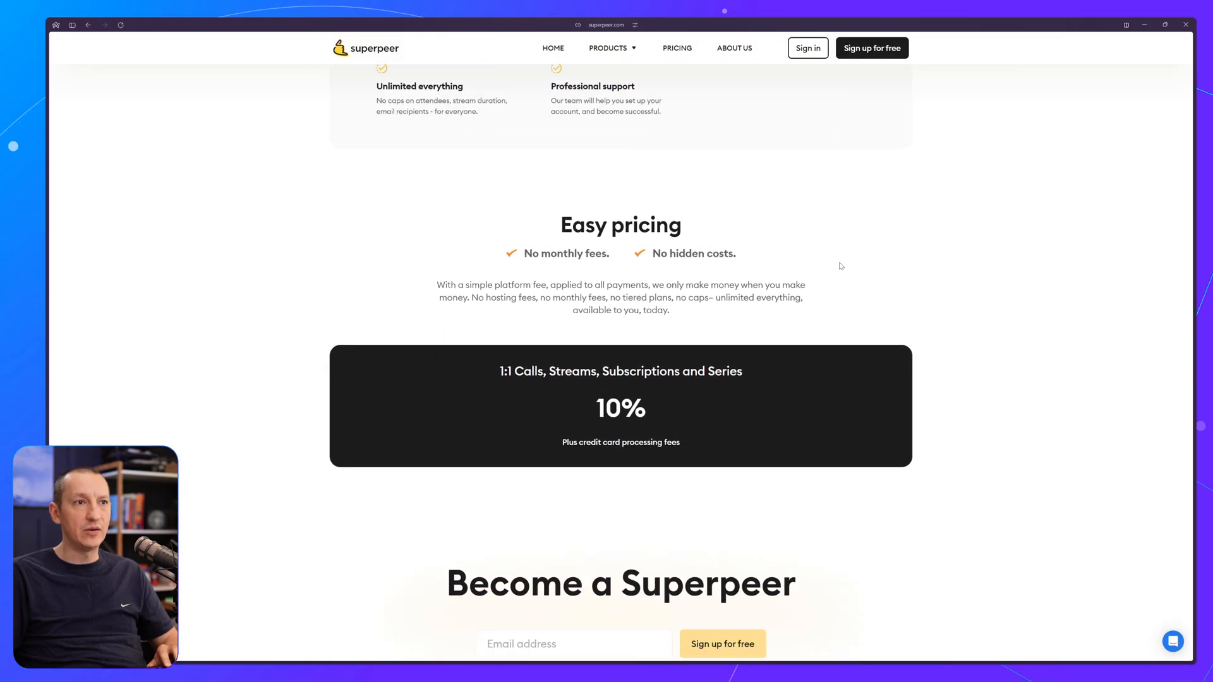
{"action": "scroll", "scroll_direction": "down", "scroll_amount": 3}
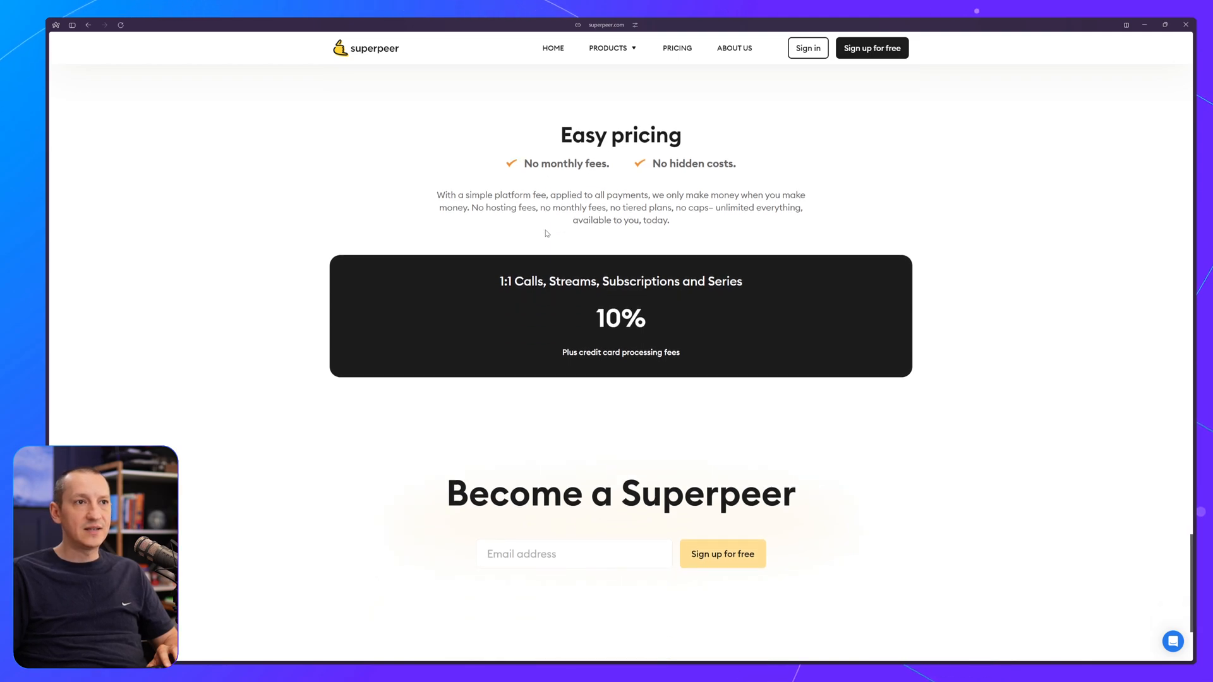
{"action": "scroll", "scroll_direction": "down", "scroll_amount": 3}
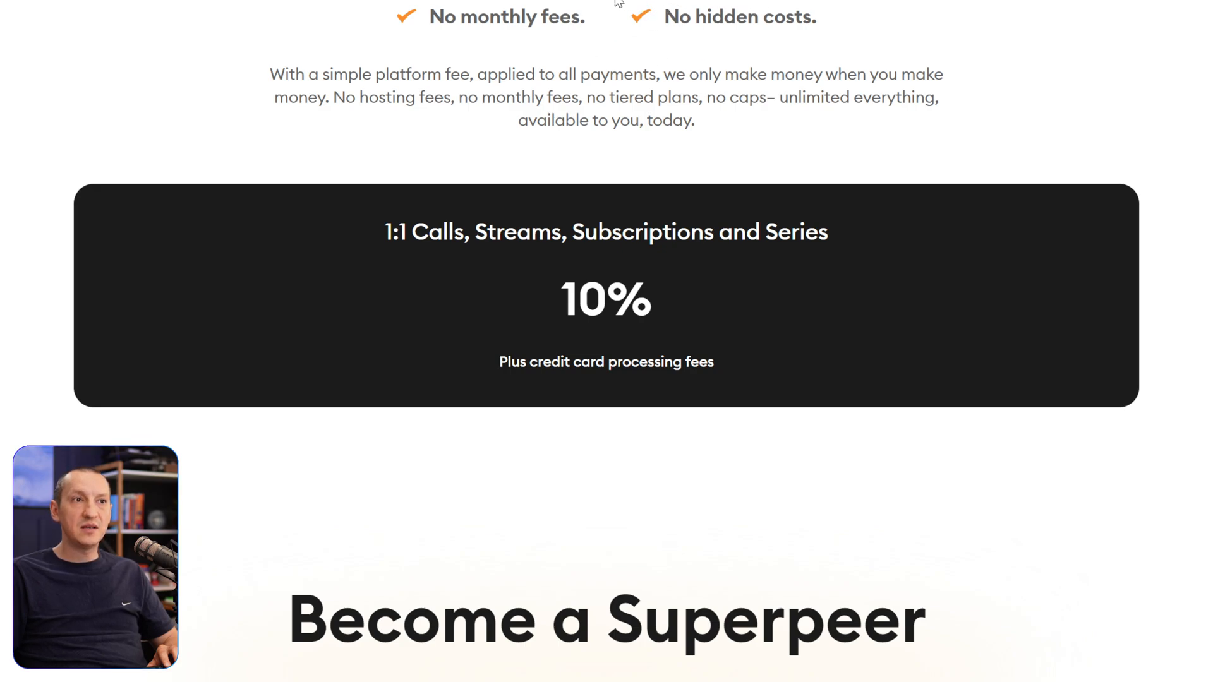
{"action": "mouse_move", "coordinate": [765, 40]}
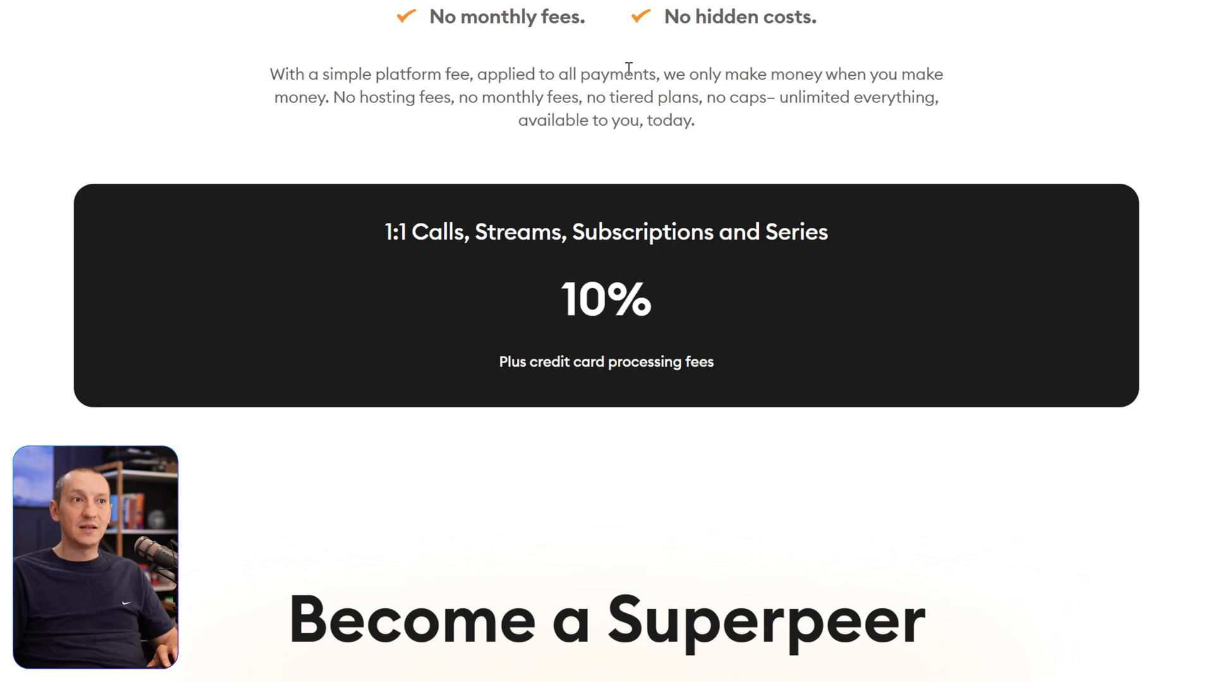
{"action": "left_click_drag", "start_coordinate": [696, 17], "coordinate": [782, 16]}
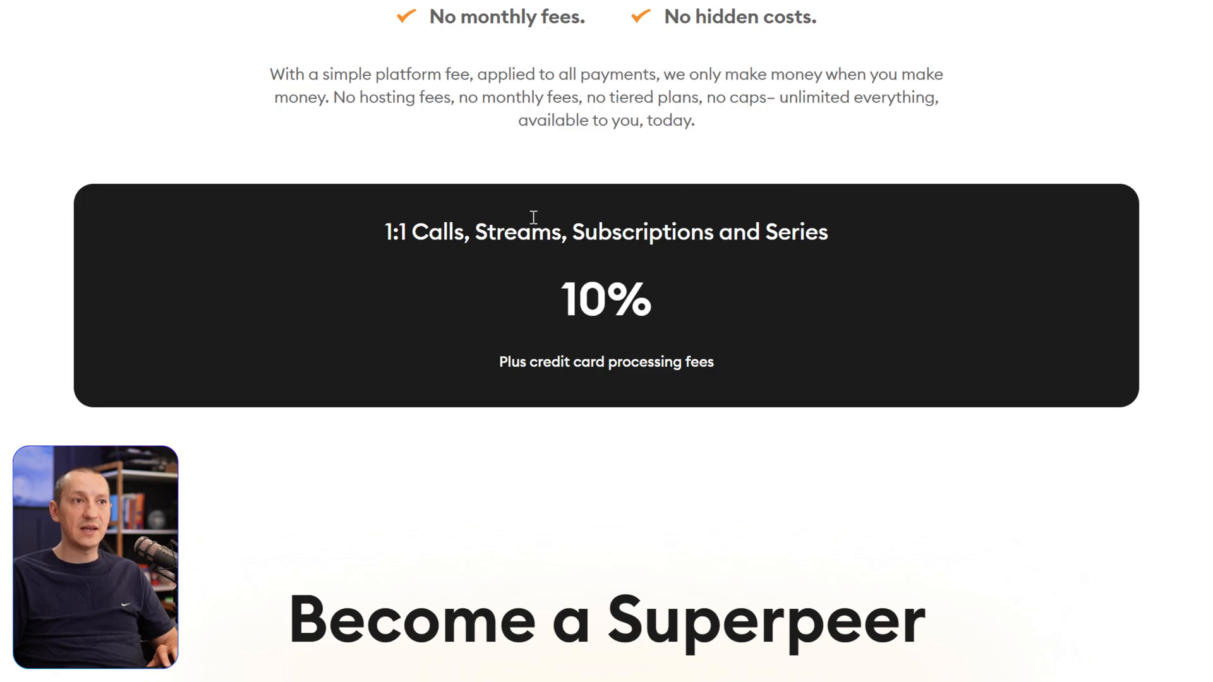
{"action": "mouse_move", "coordinate": [806, 325]}
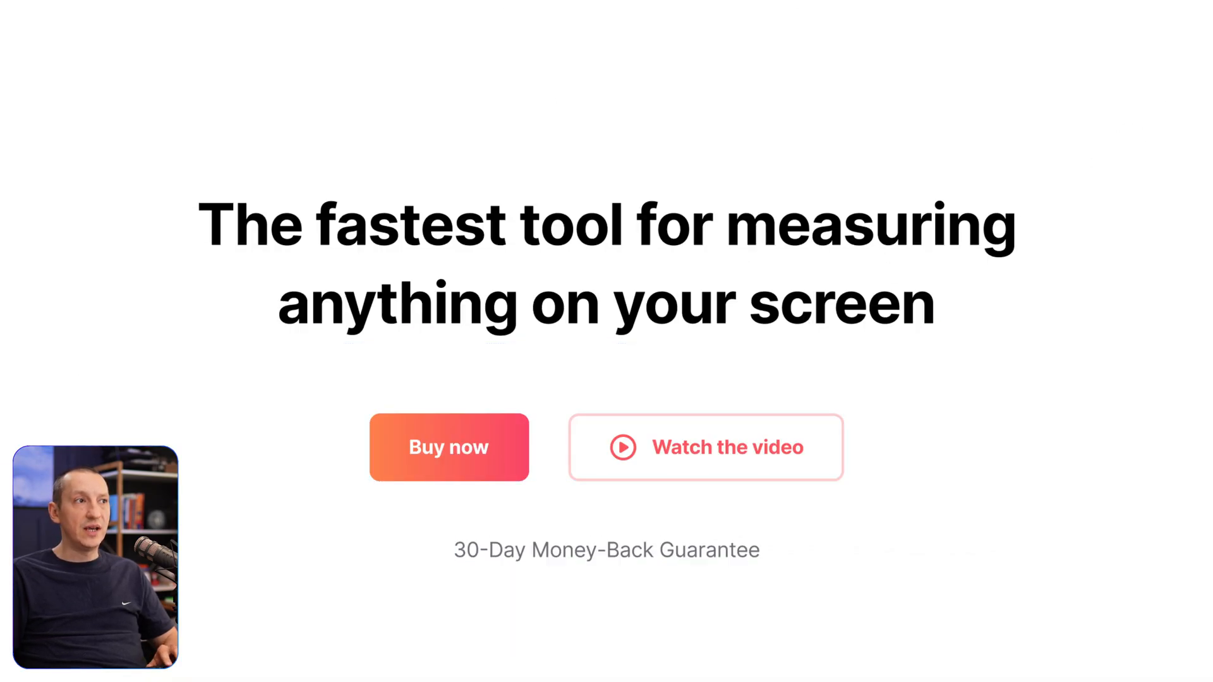
- Inspect the description paragraph, benefit checkmark row and whole Easy pricing frame in turn
{"action": "scroll", "scroll_direction": "down", "scroll_amount": 3}
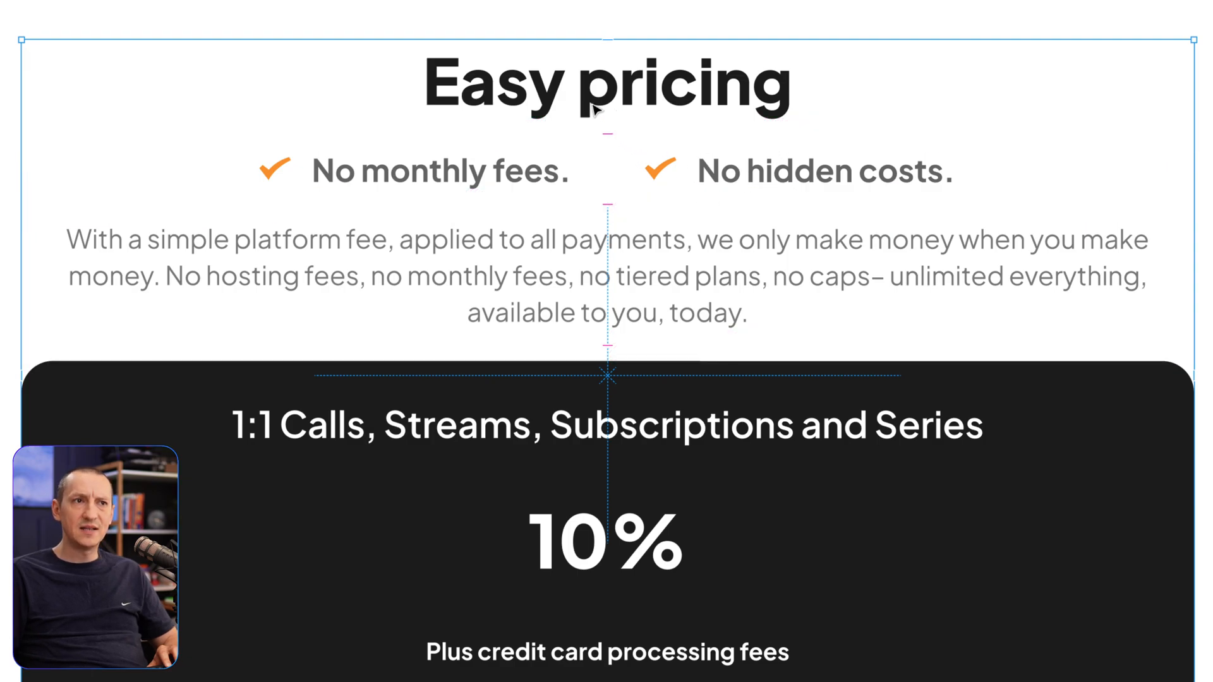
{"action": "left_click", "coordinate": [606, 84]}
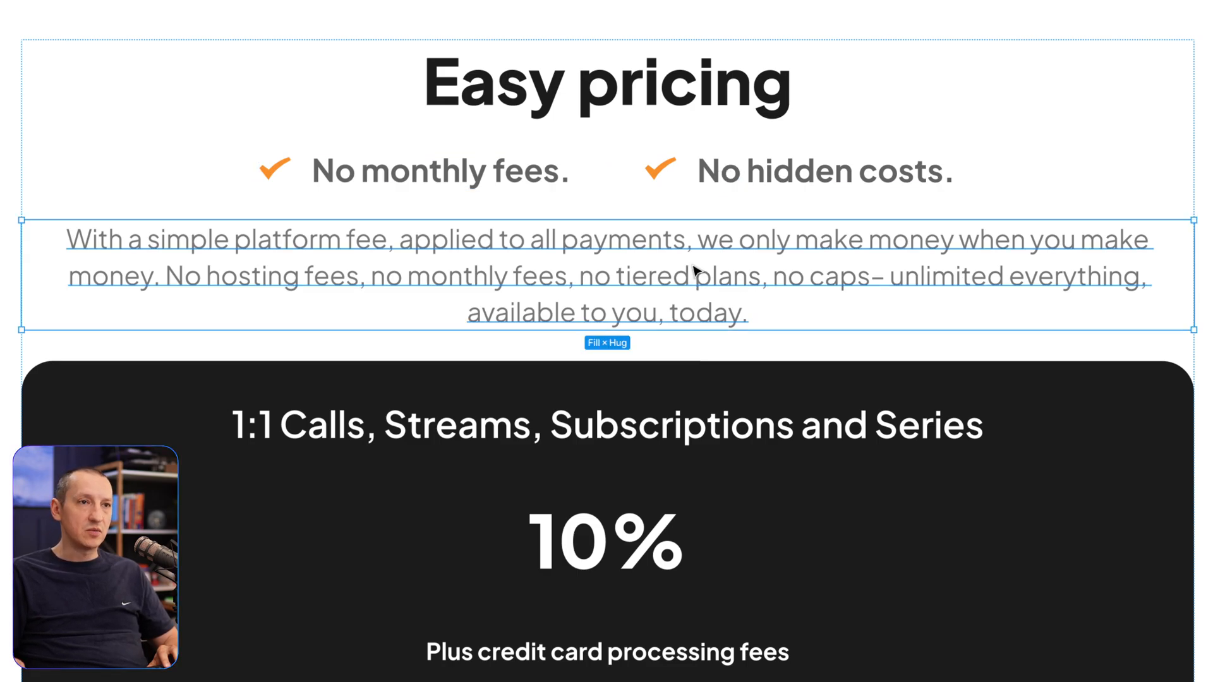
{"action": "left_click", "coordinate": [785, 171]}
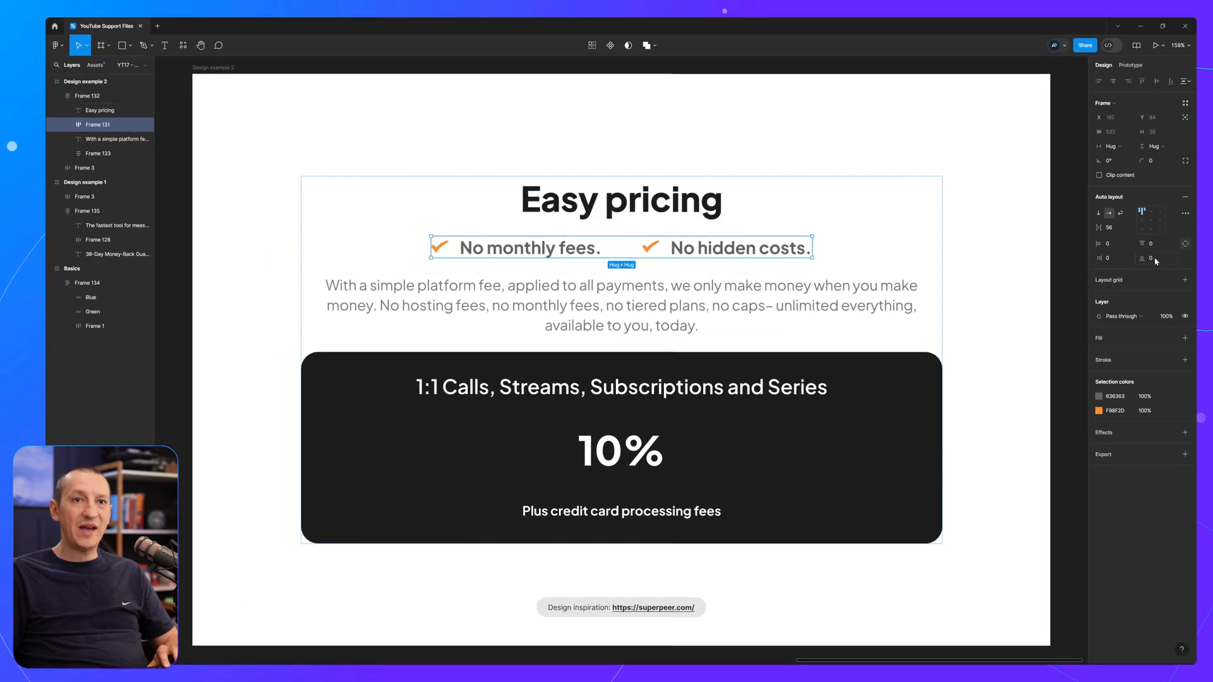
{"action": "left_click", "coordinate": [1156, 258]}
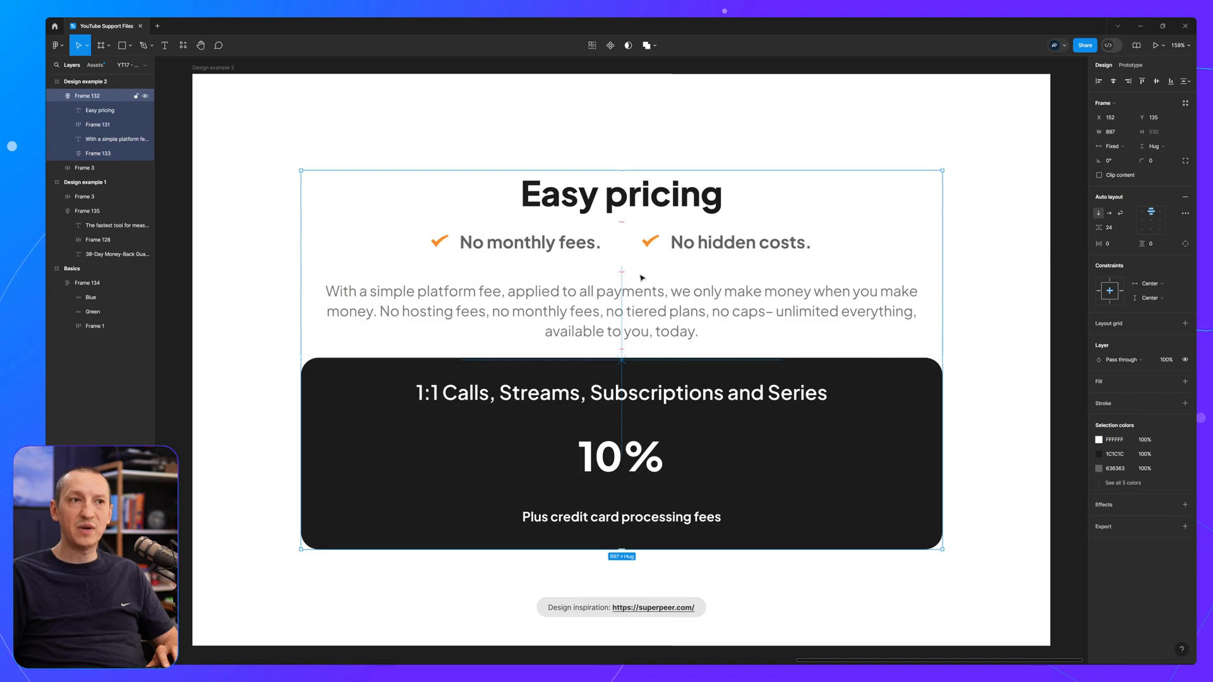
{"action": "mouse_move", "coordinate": [721, 290]}
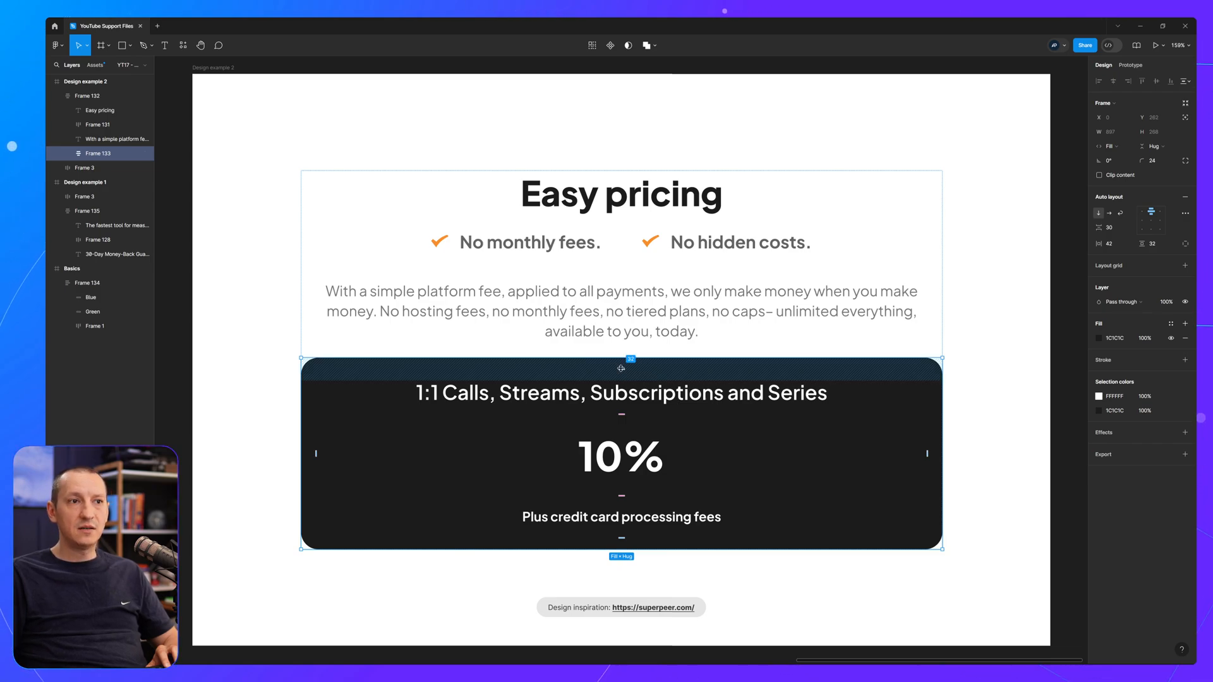
{"action": "left_click_drag", "start_coordinate": [621, 358], "coordinate": [621, 340]}
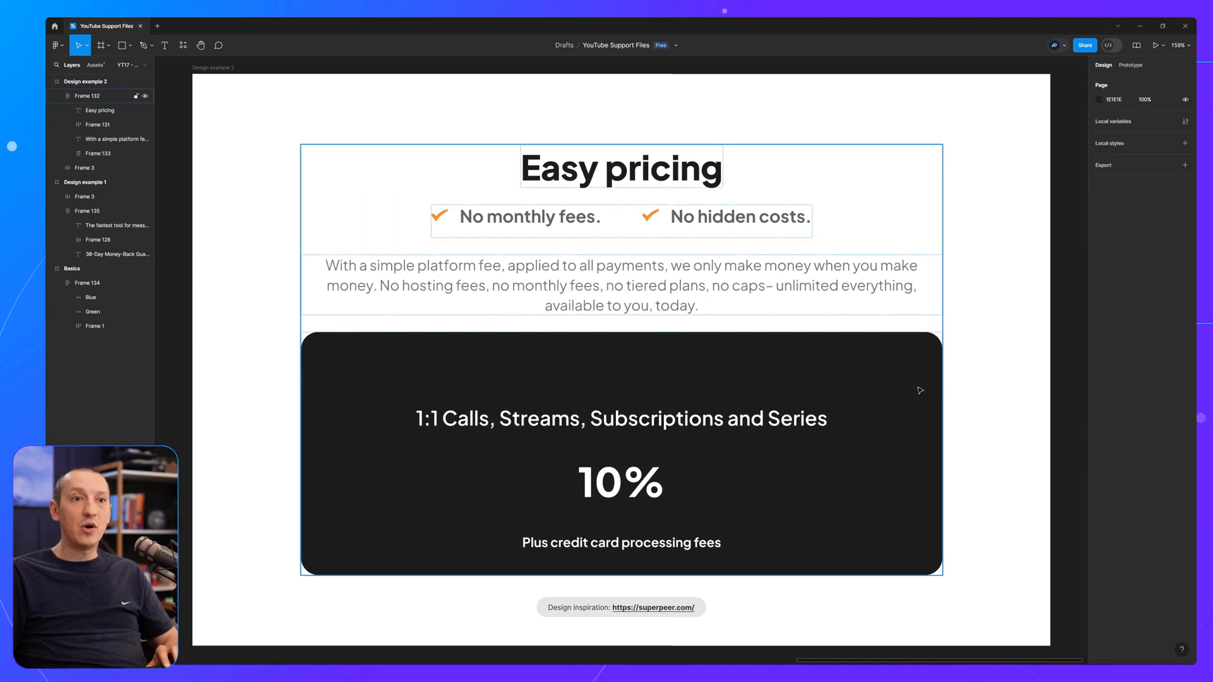
{"action": "mouse_move", "coordinate": [835, 395]}
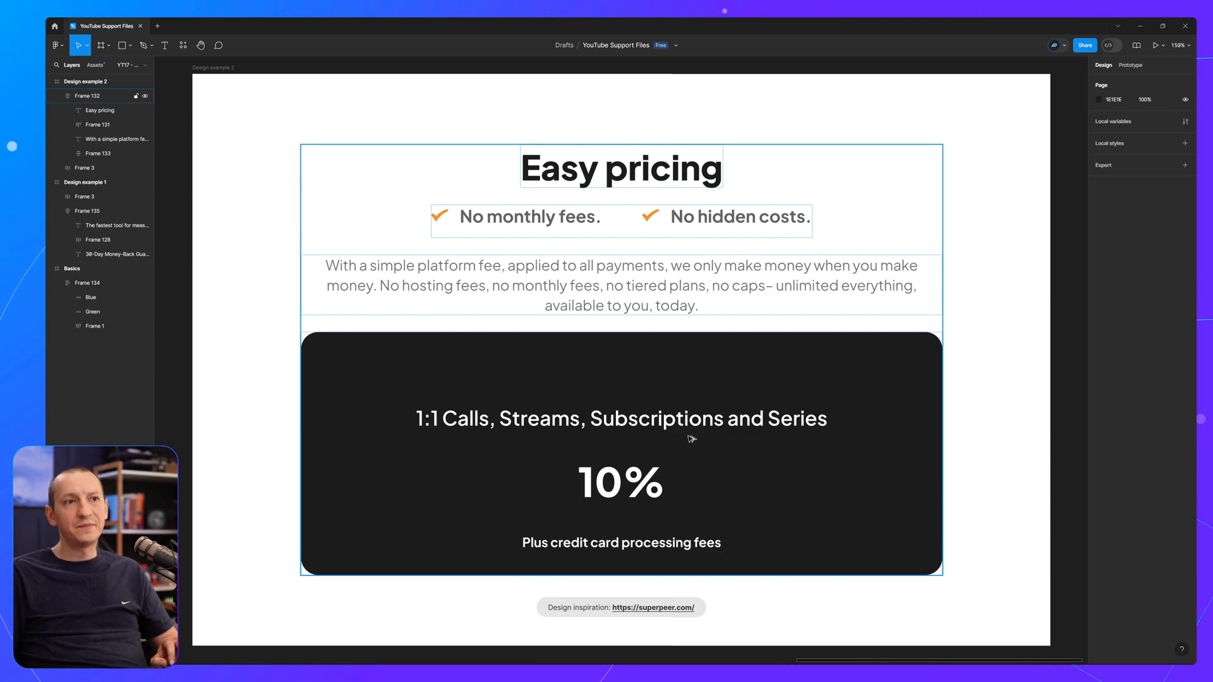
{"action": "left_click", "coordinate": [97, 152]}
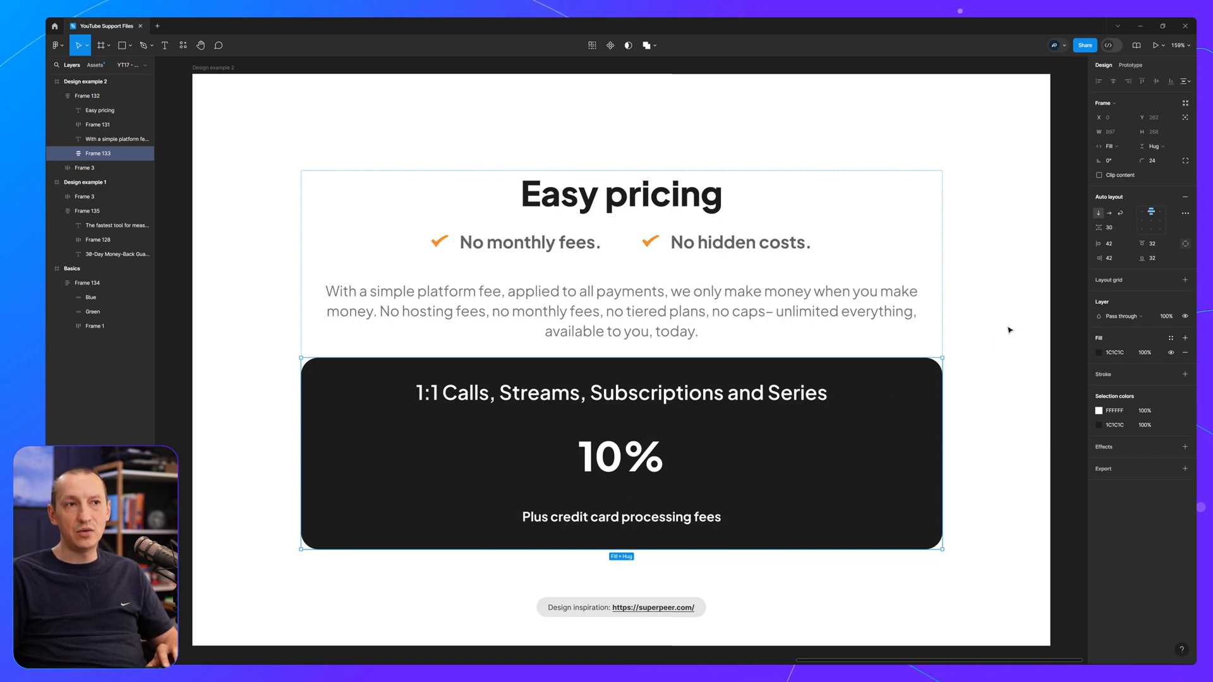
- Give the description paragraph's frame a bottom padding of 40
{"action": "left_click", "coordinate": [621, 311]}
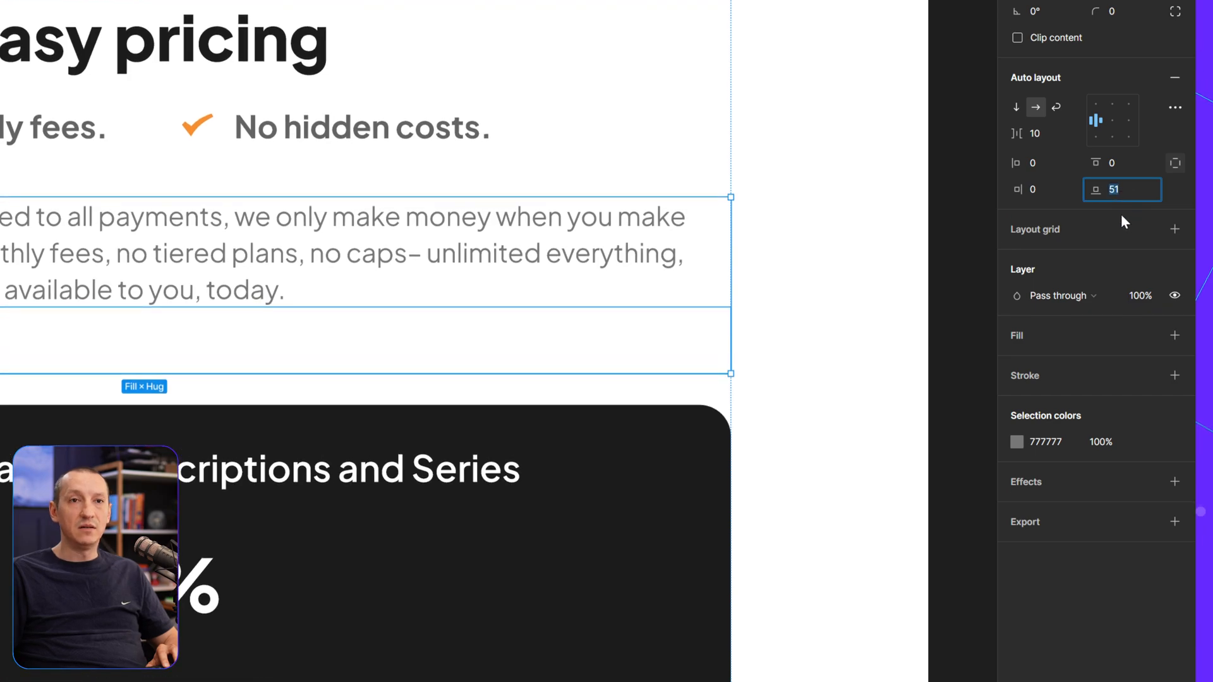
{"action": "type", "text": "4"}
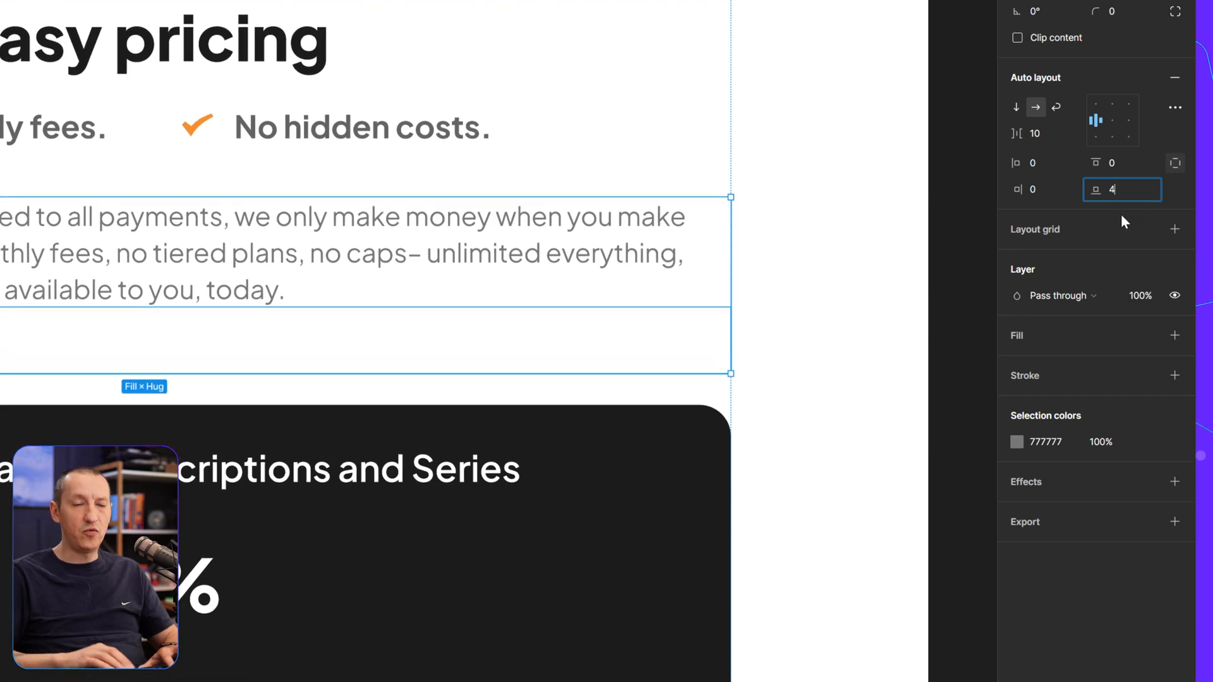
{"action": "type", "text": "40"}
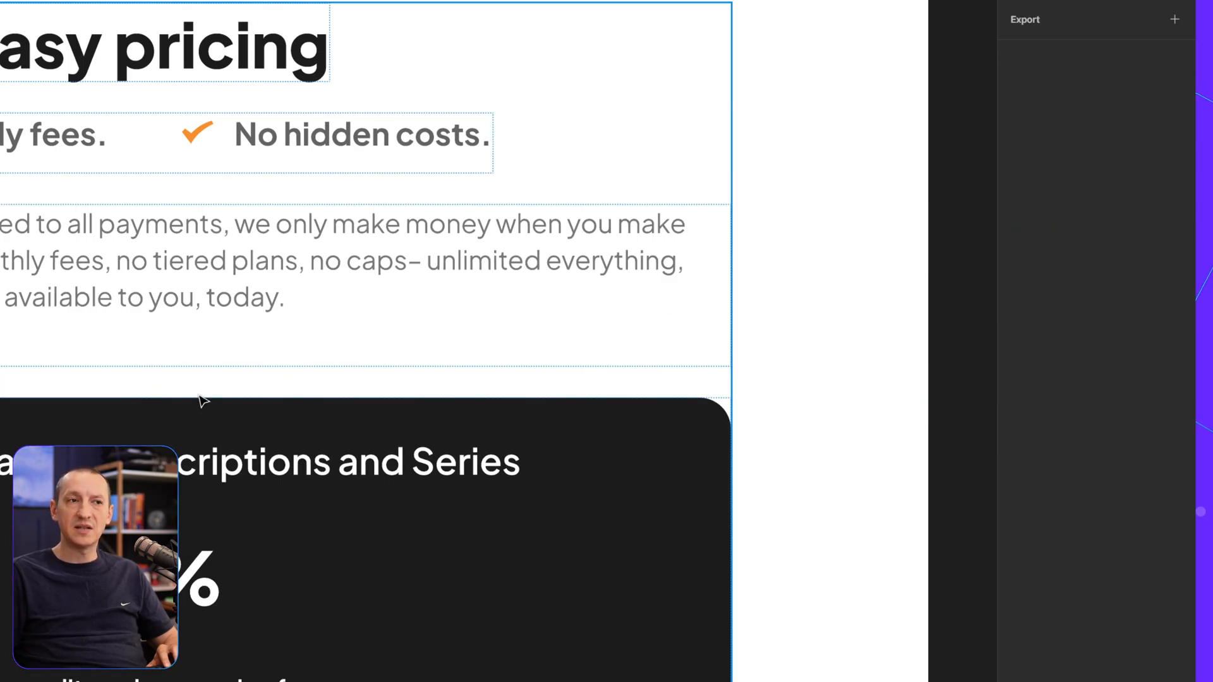
{"action": "left_click", "coordinate": [340, 261]}
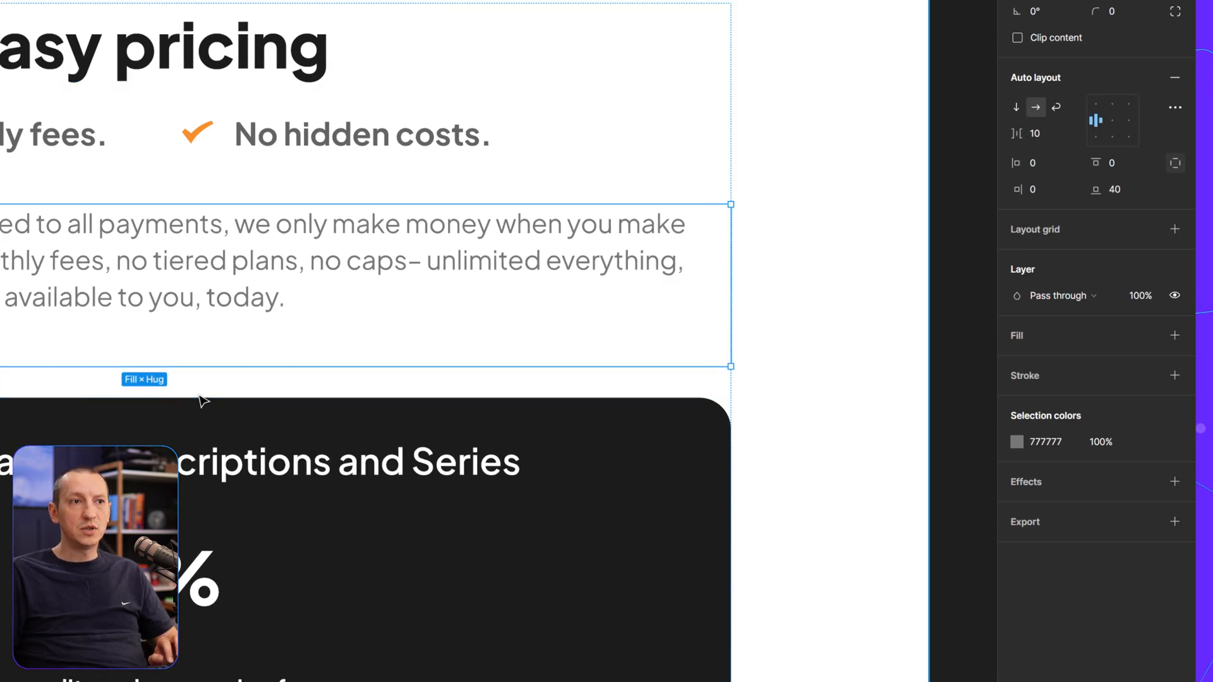